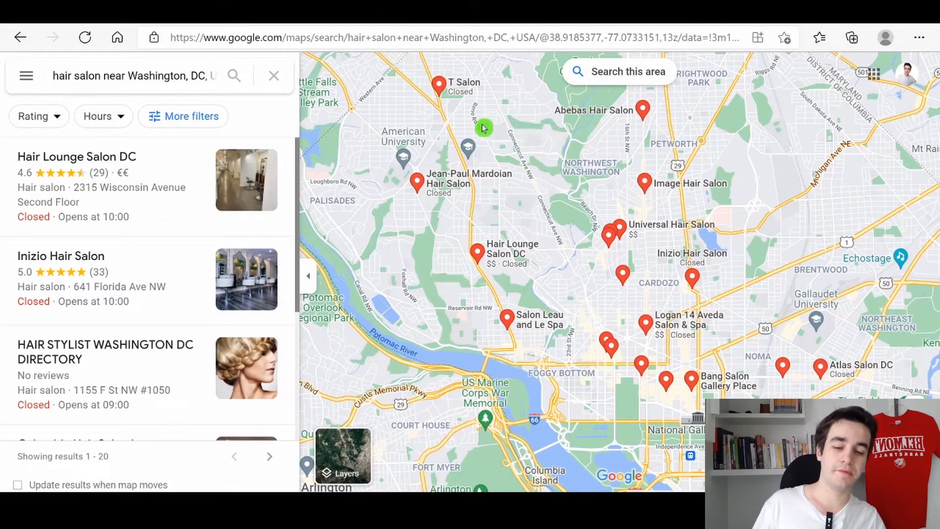
mouse_move(474, 138)
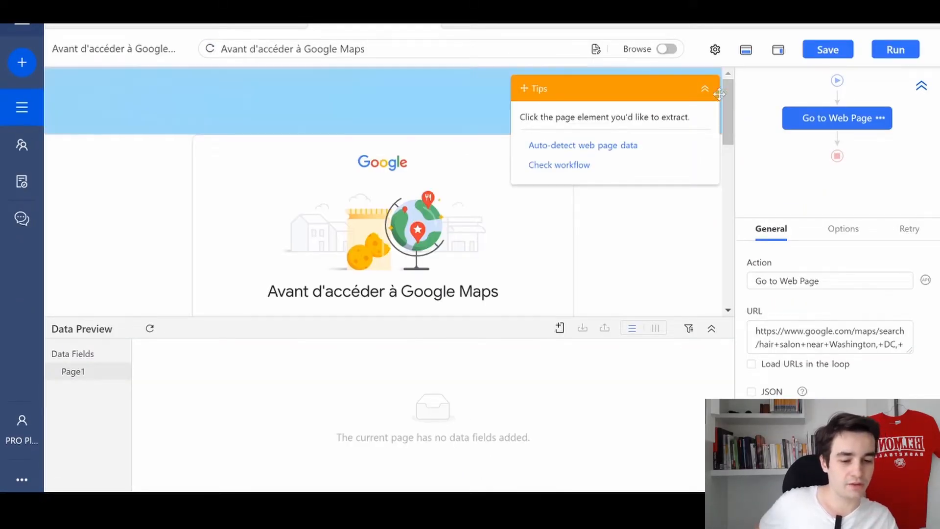
- Hide the Tips panel, enable Browse, and accept Google's J'accepte cookie consent
left_click(705, 89)
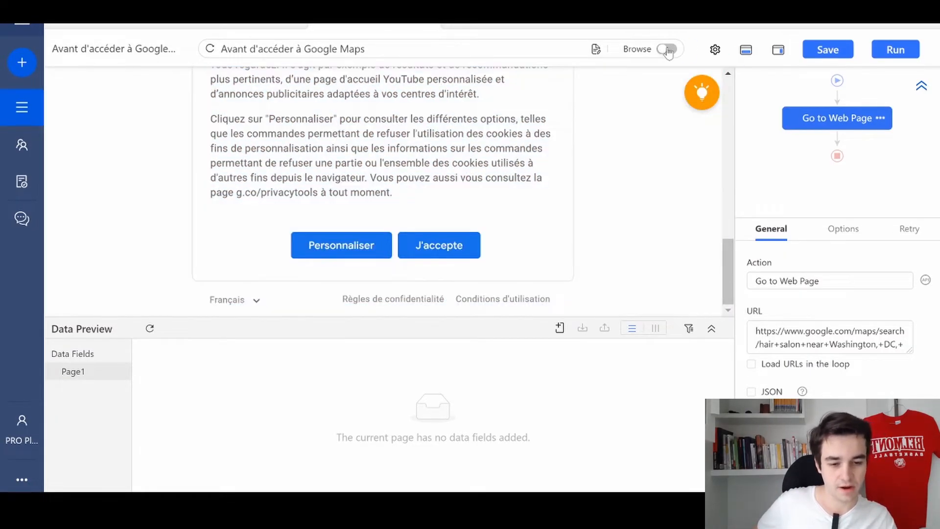
left_click(665, 49)
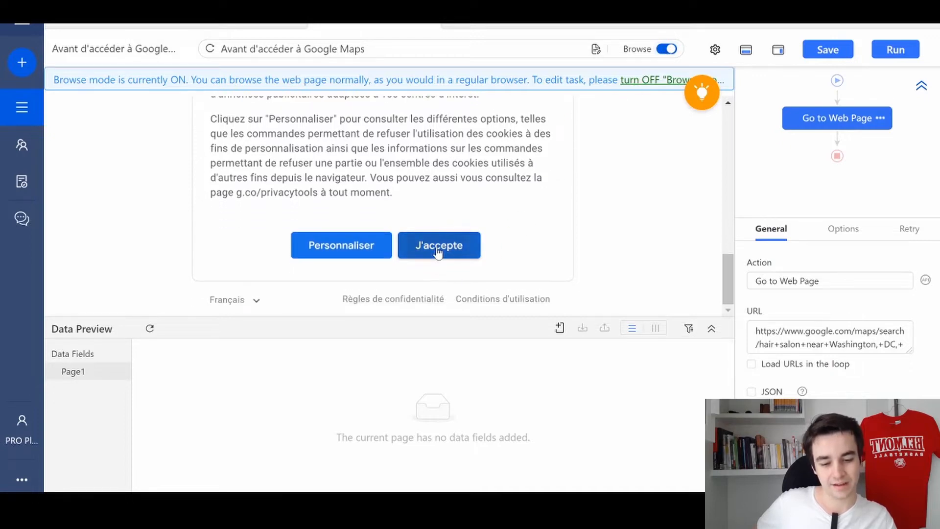
left_click(438, 246)
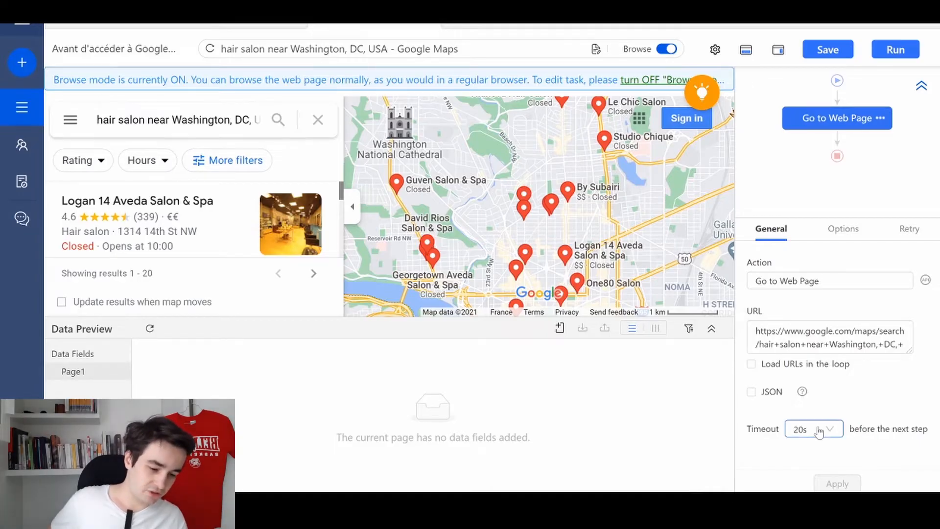
- Give the Go to Web Page step a 120s timeout and cookies from the current page
left_click(831, 429)
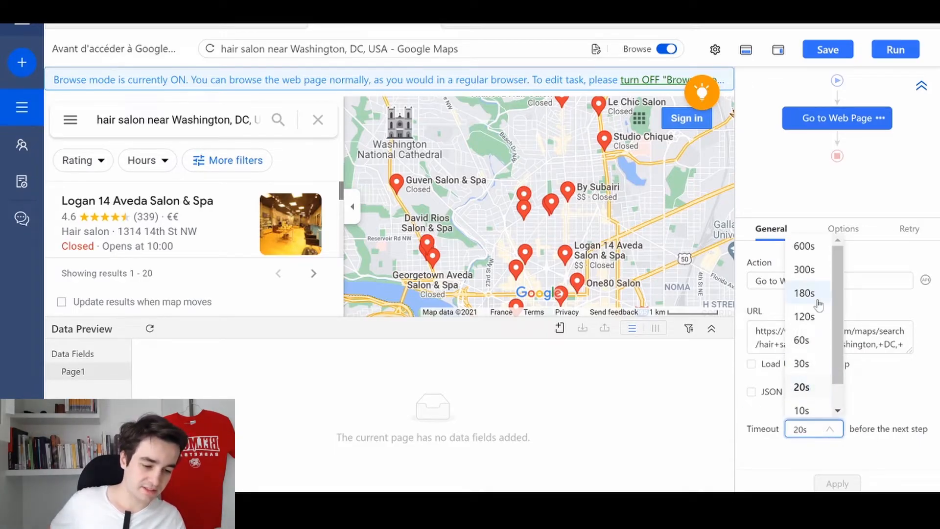
left_click(805, 317)
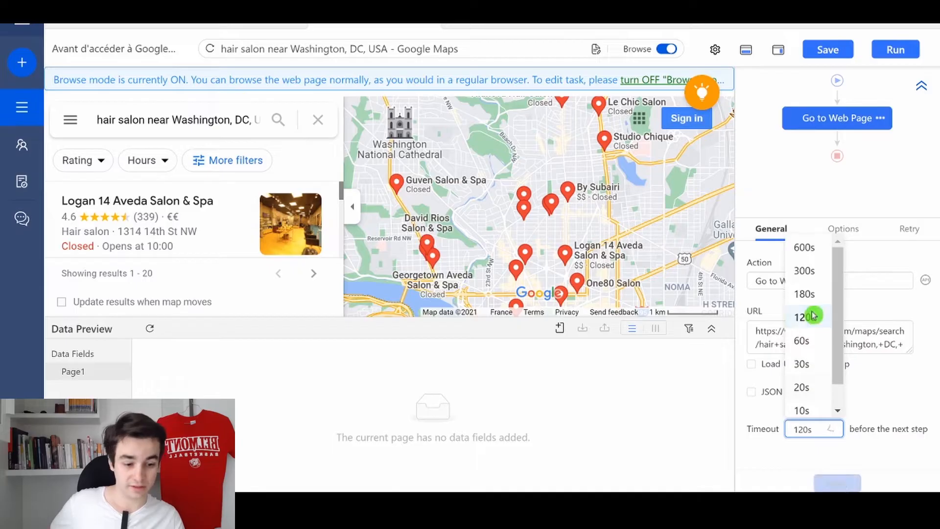
left_click(803, 317)
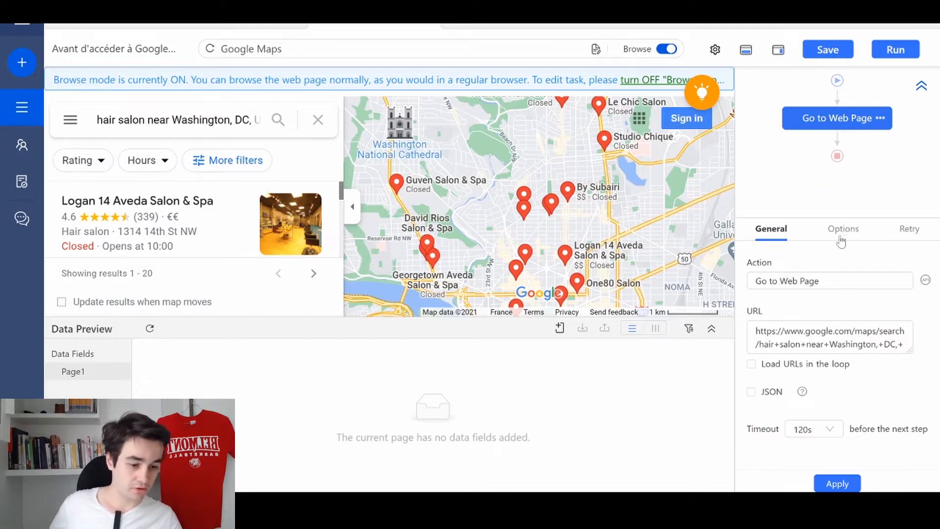
left_click(843, 229)
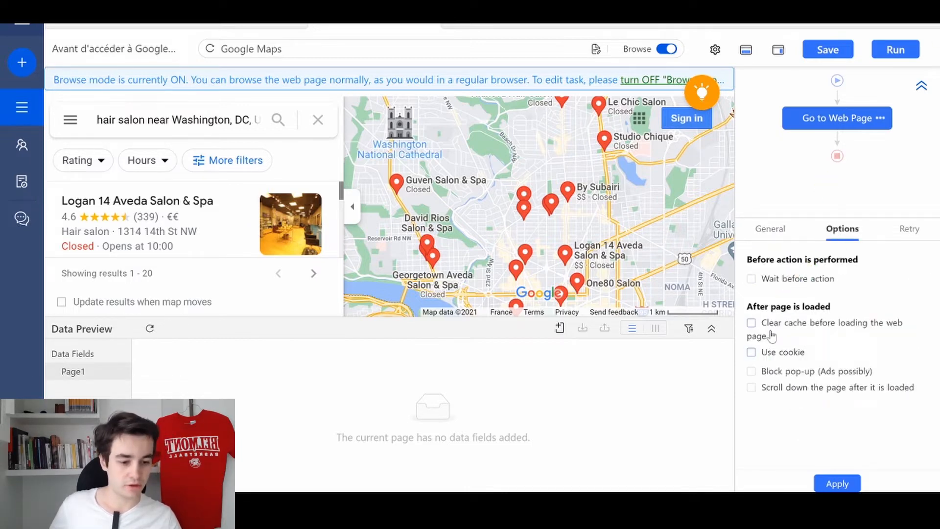
left_click(752, 352)
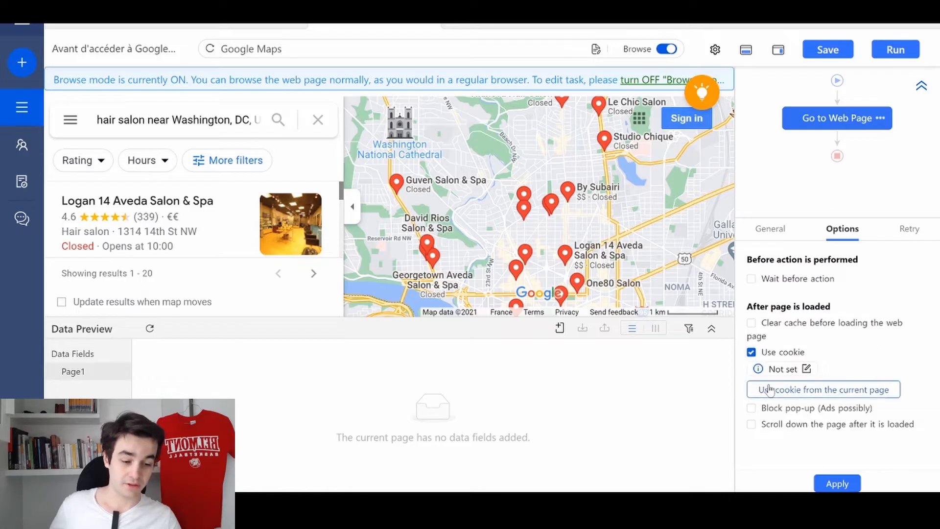
left_click(823, 390)
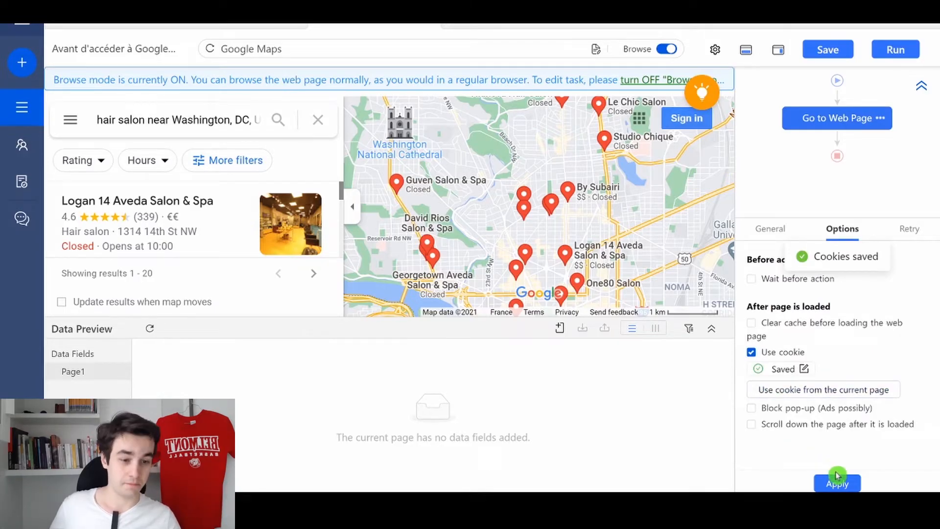
left_click(837, 483)
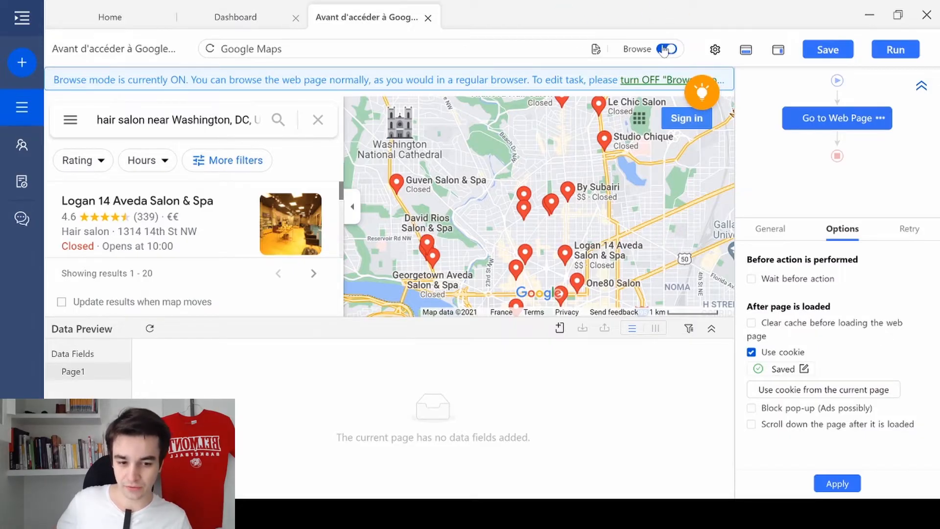
- Loop-click the results' next-page arrow, loading via AJAX with a 10s timeout
left_click(668, 48)
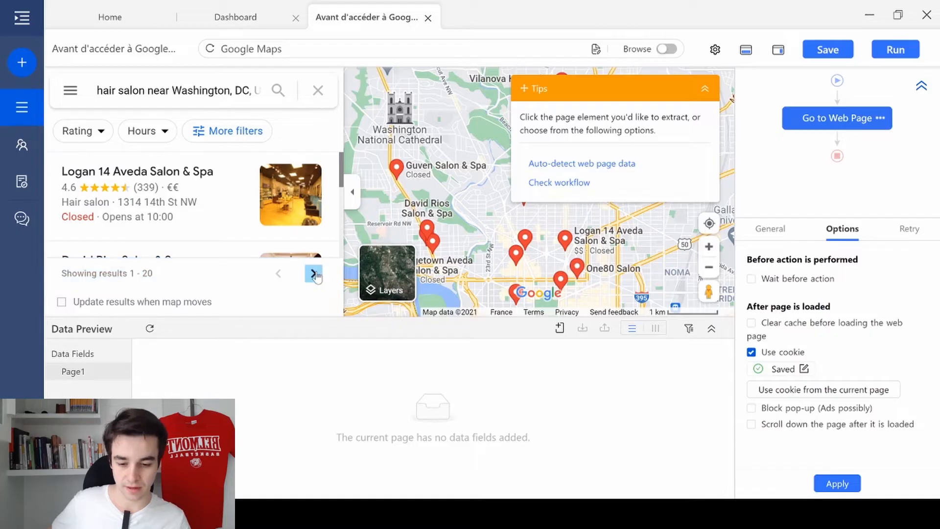
left_click(291, 194)
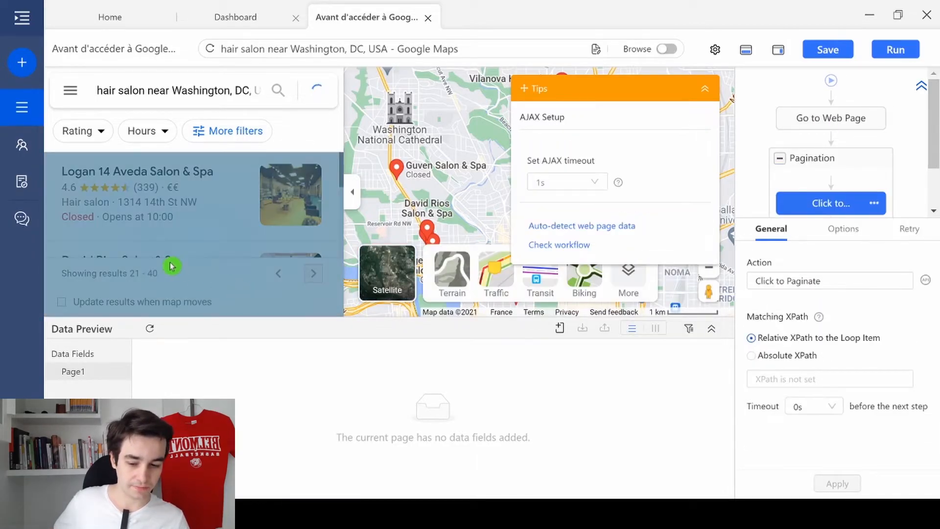
left_click(313, 273)
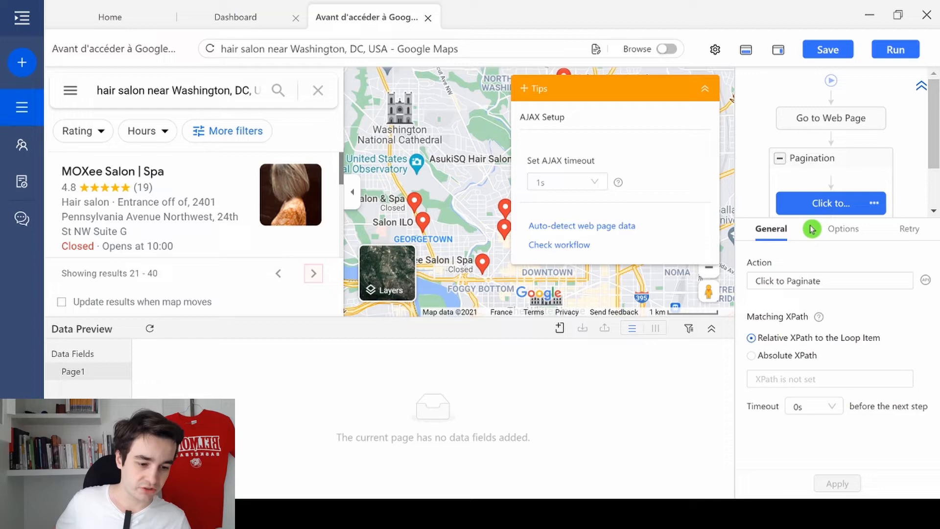
mouse_move(843, 229)
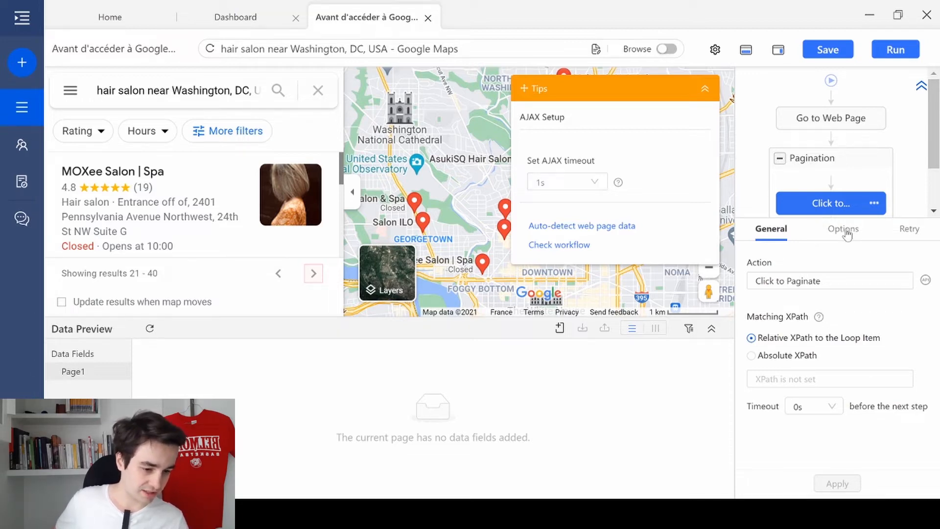
left_click(843, 228)
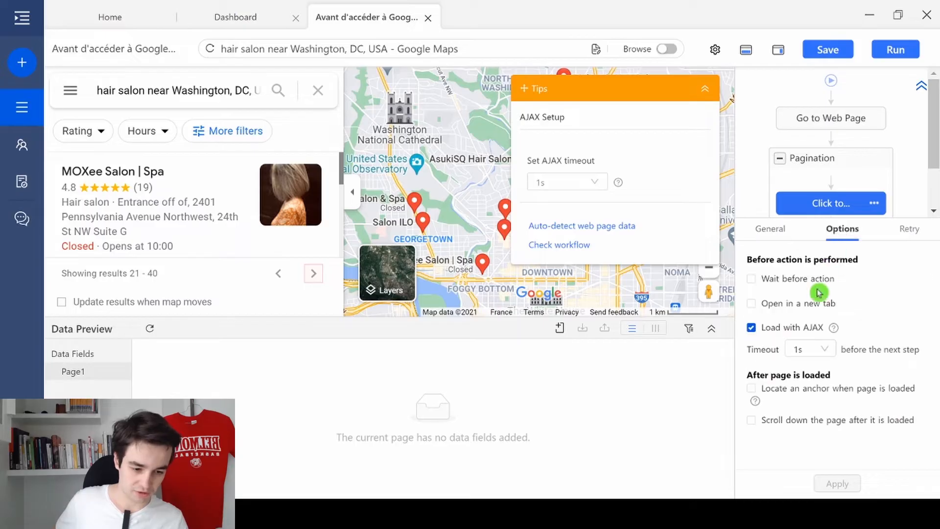
left_click(809, 348)
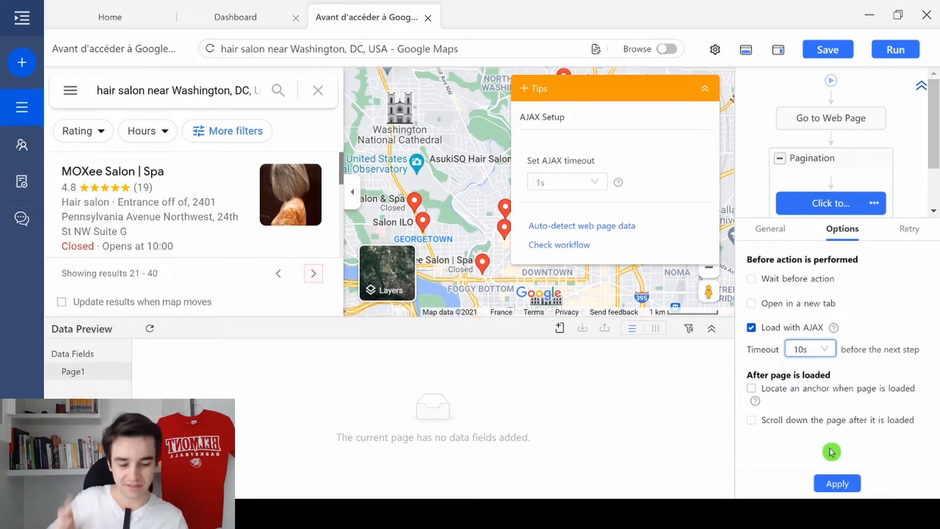
left_click(837, 483)
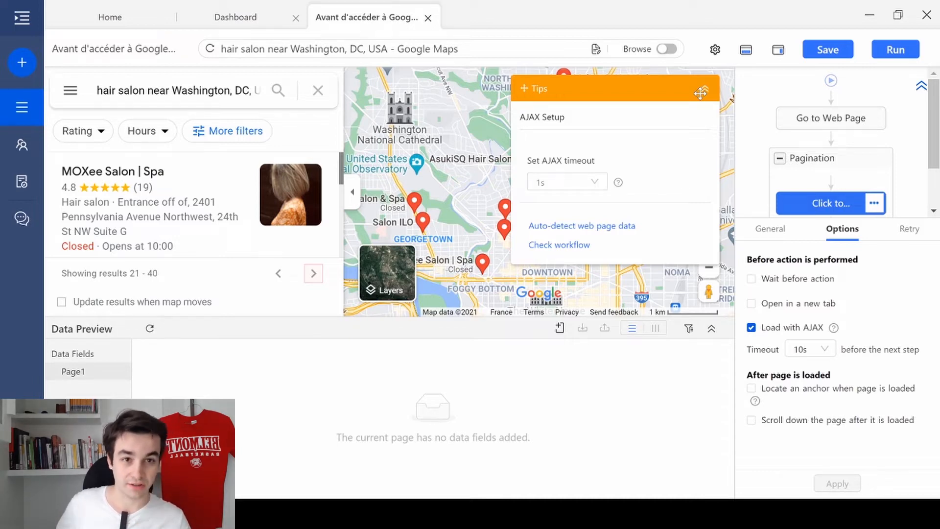
mouse_move(704, 90)
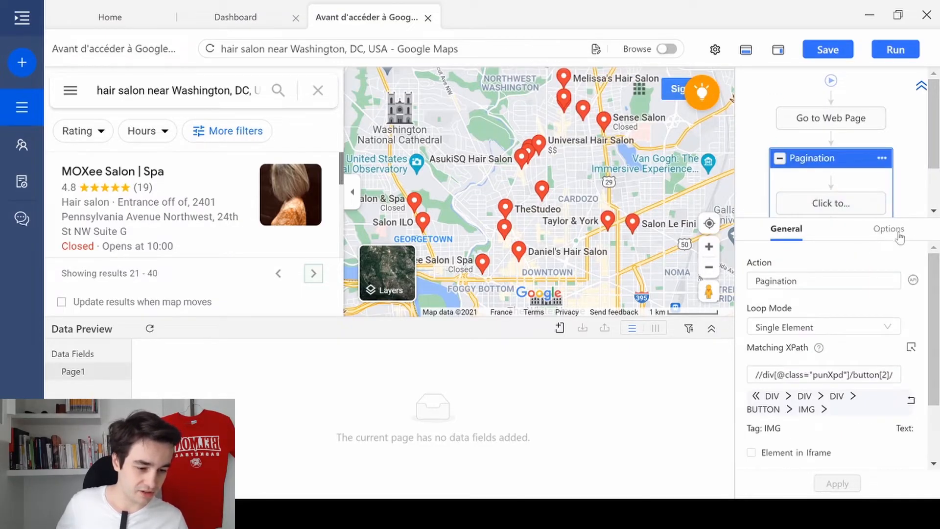
- Clear the pagination loop's Matching XPath, test the next page, then re-enable Browse
left_click(823, 374)
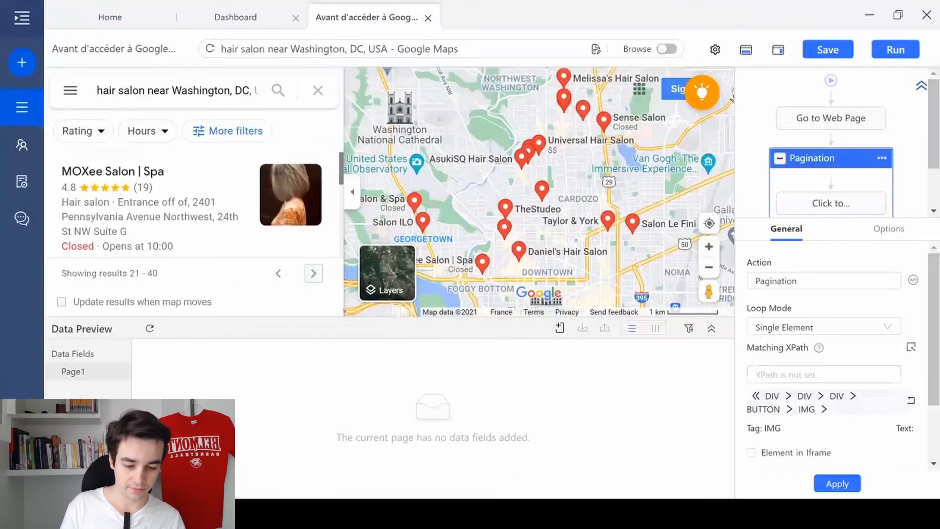
left_click(837, 483)
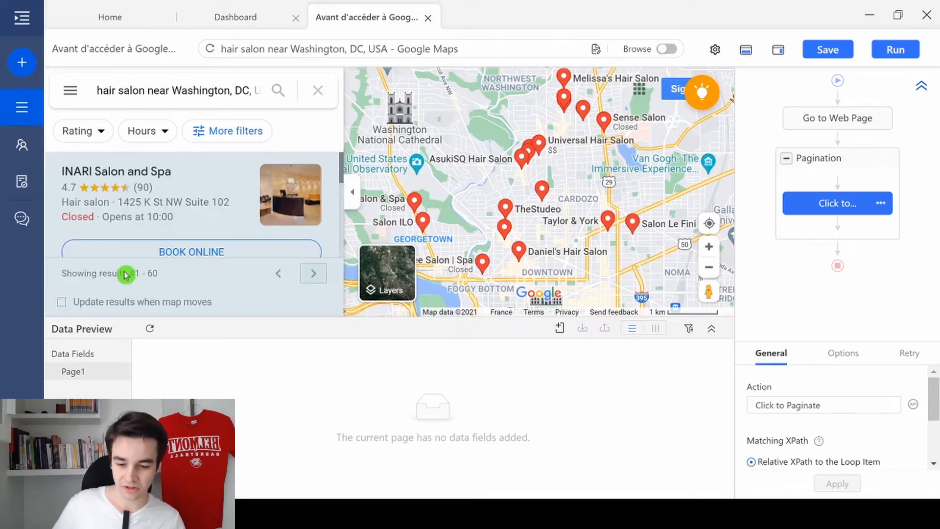
left_click(313, 272)
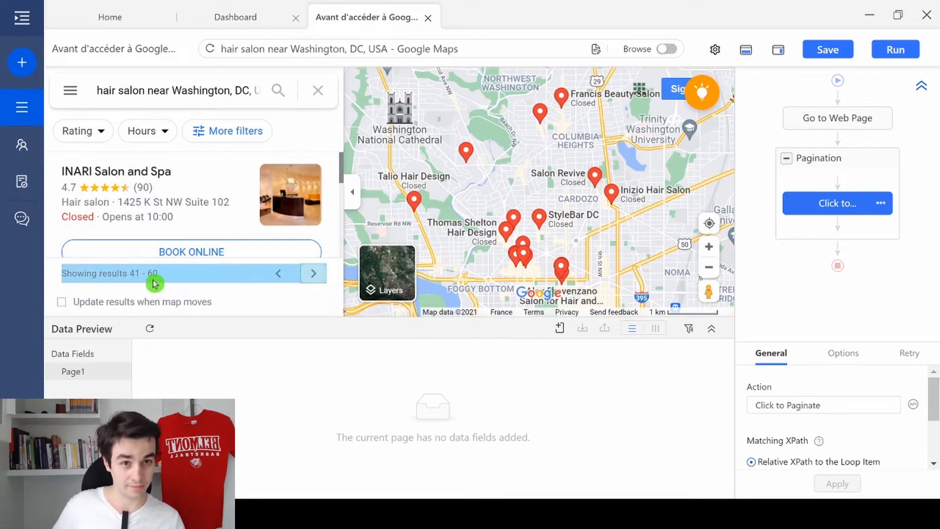
left_click(666, 48)
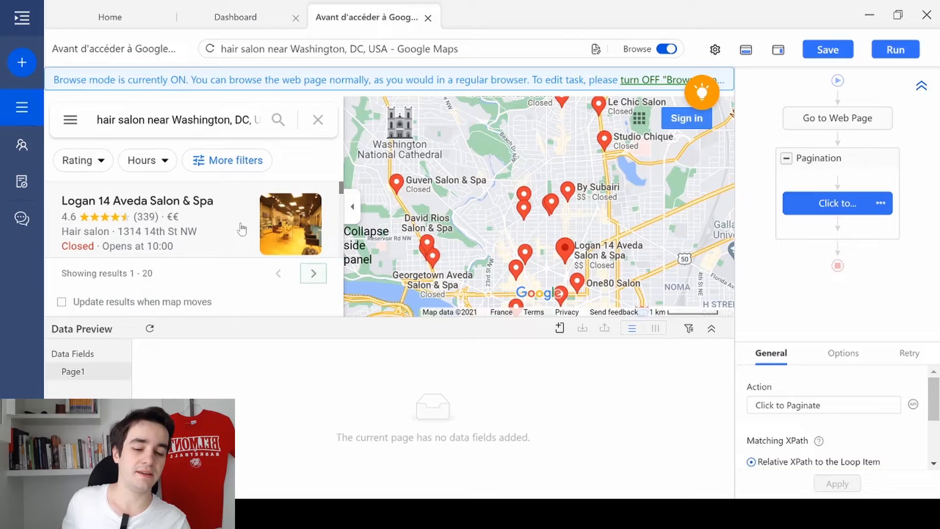
mouse_move(236, 233)
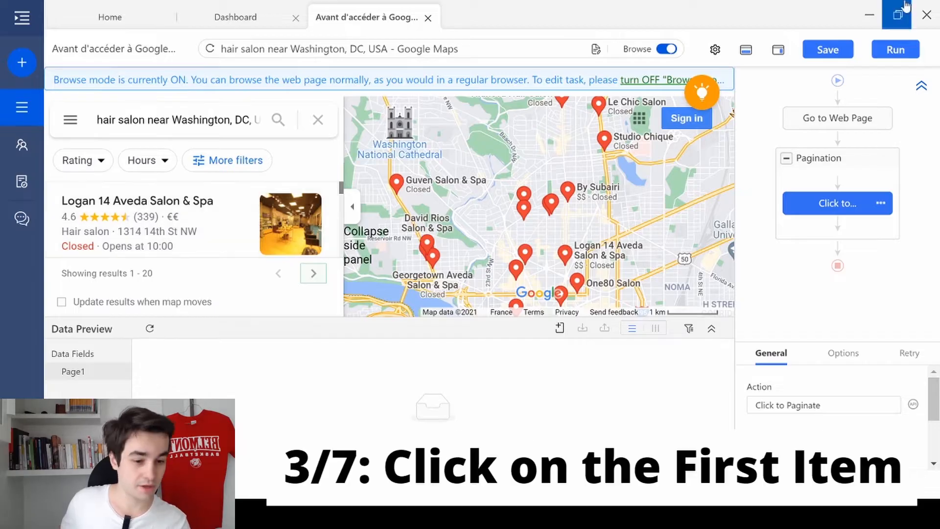
- Add a Click Item step on Logan 14 Aveda with a 10-second timeout
left_click(670, 49)
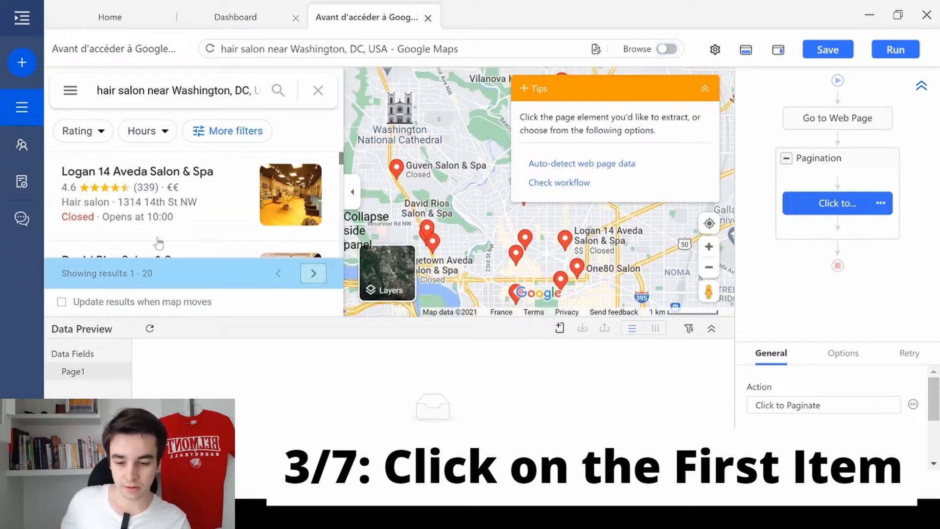
left_click(168, 198)
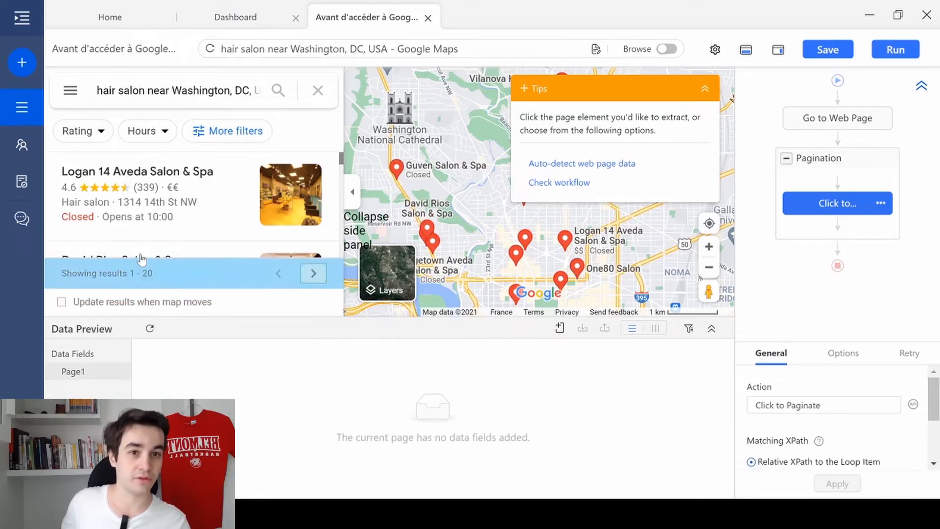
left_click(469, 160)
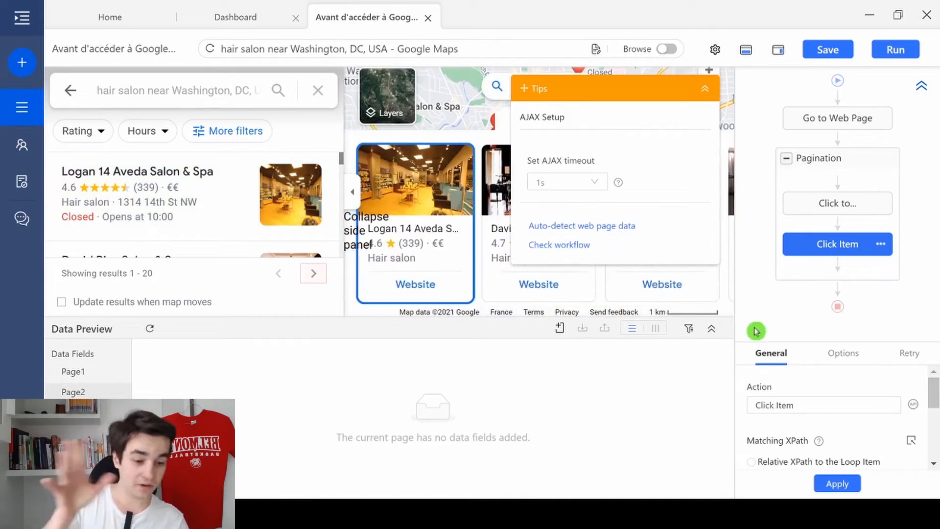
left_click(843, 353)
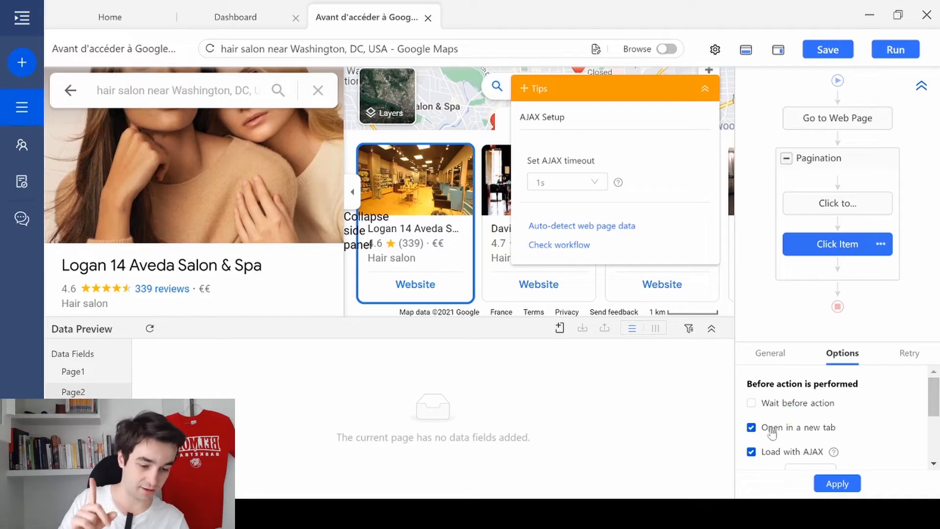
scroll("down", 3)
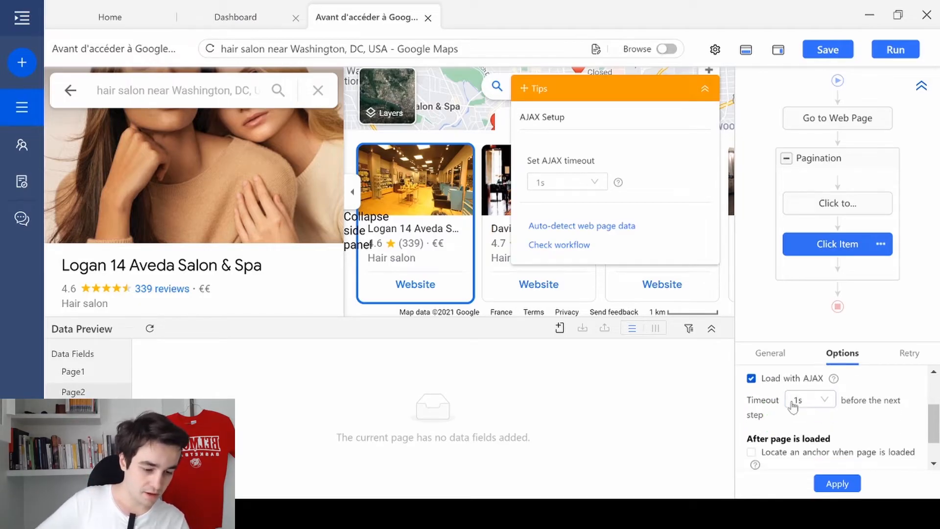
left_click(825, 400)
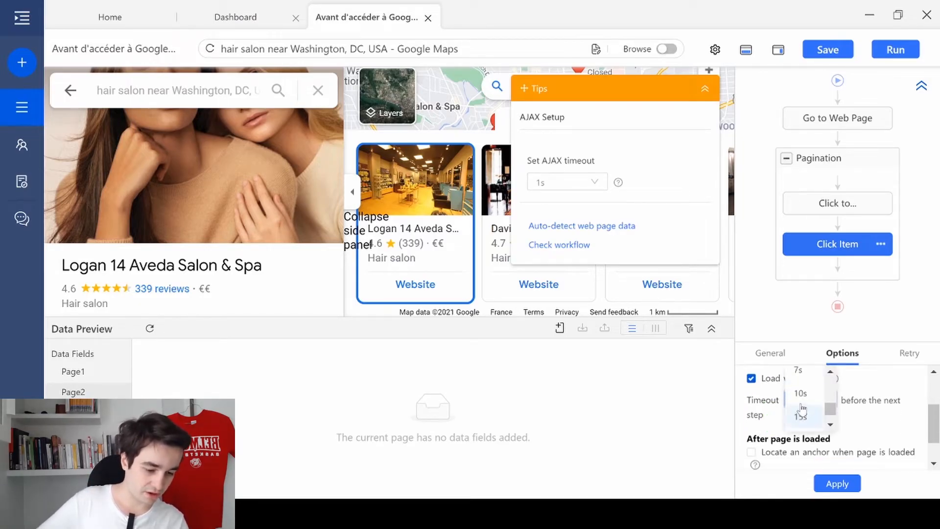
left_click(800, 393)
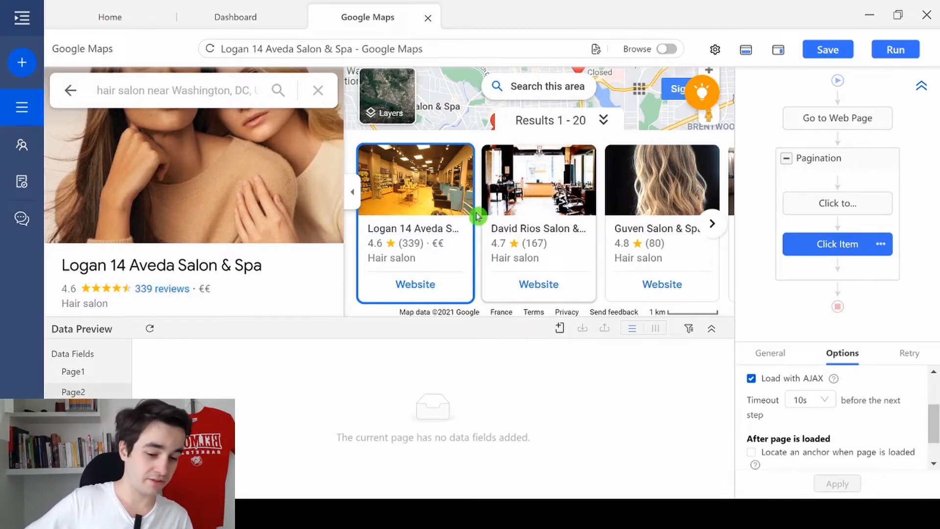
mouse_move(585, 216)
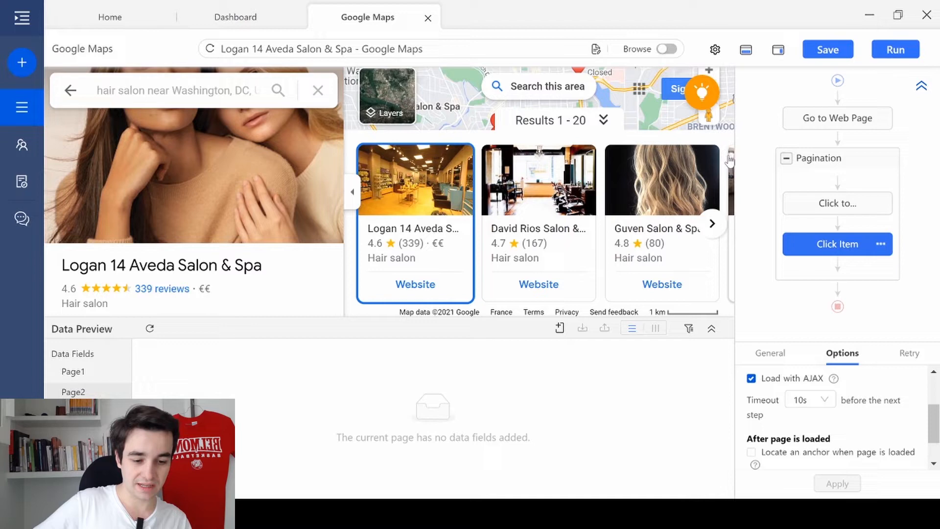
mouse_move(706, 203)
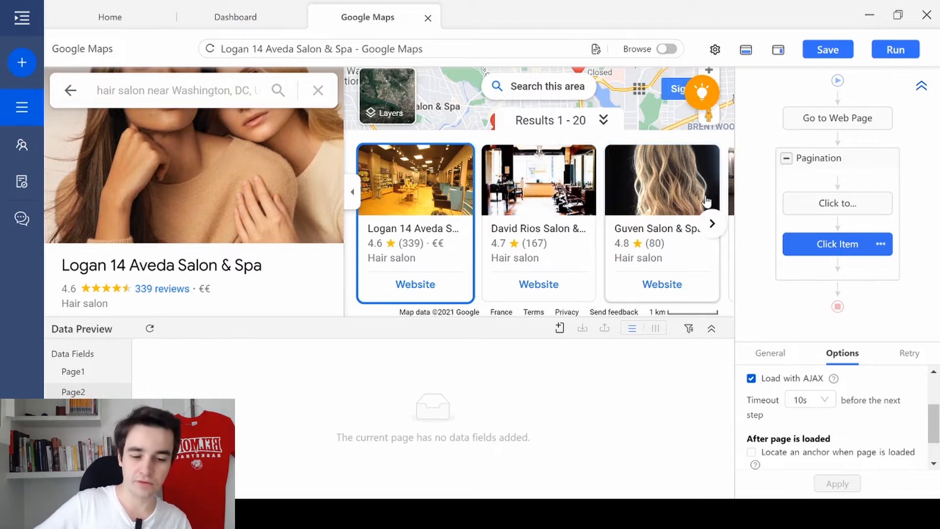
mouse_move(711, 201)
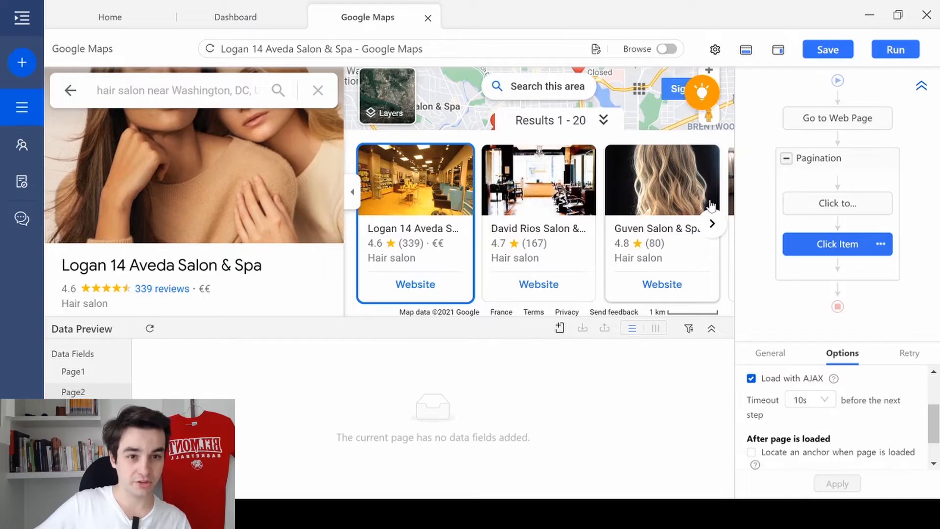
mouse_move(694, 218)
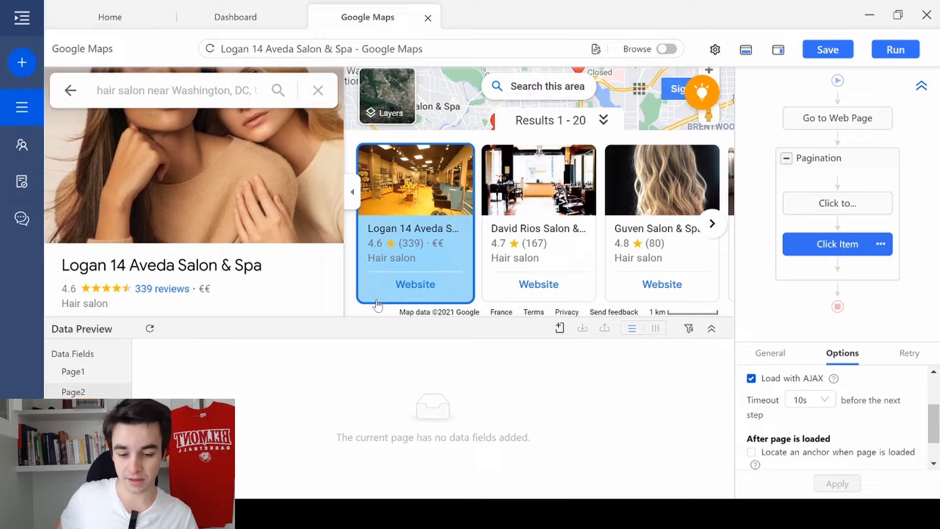
- Select all 20 similar salon cards, loop-click each, and set a 10s timeout
left_click(414, 222)
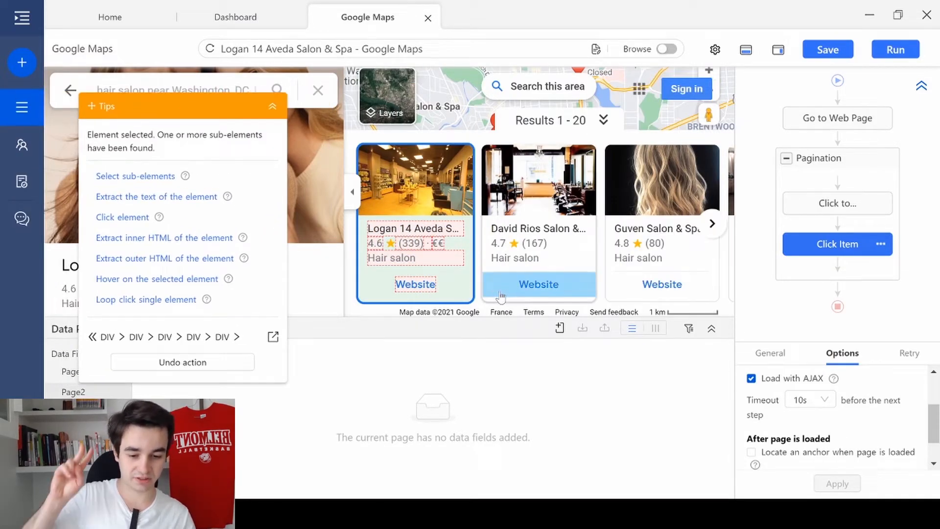
left_click(142, 196)
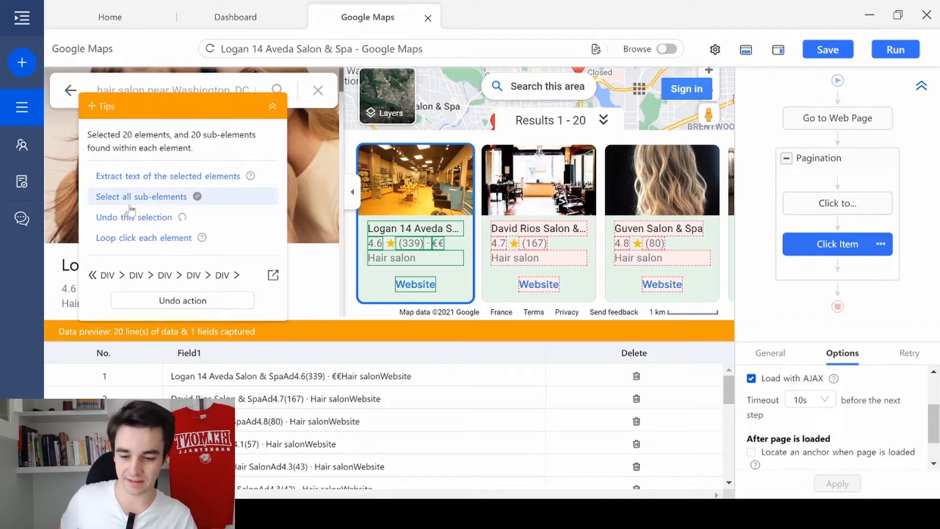
left_click(143, 237)
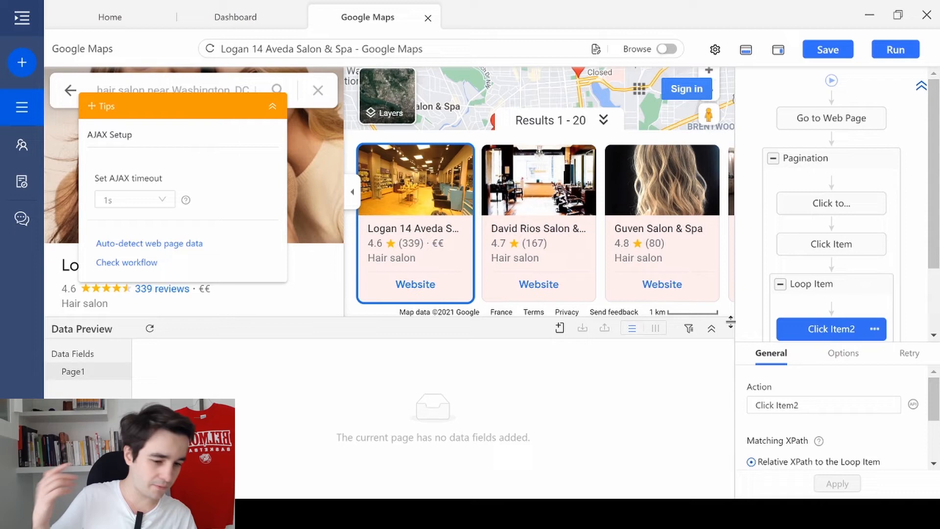
left_click(842, 352)
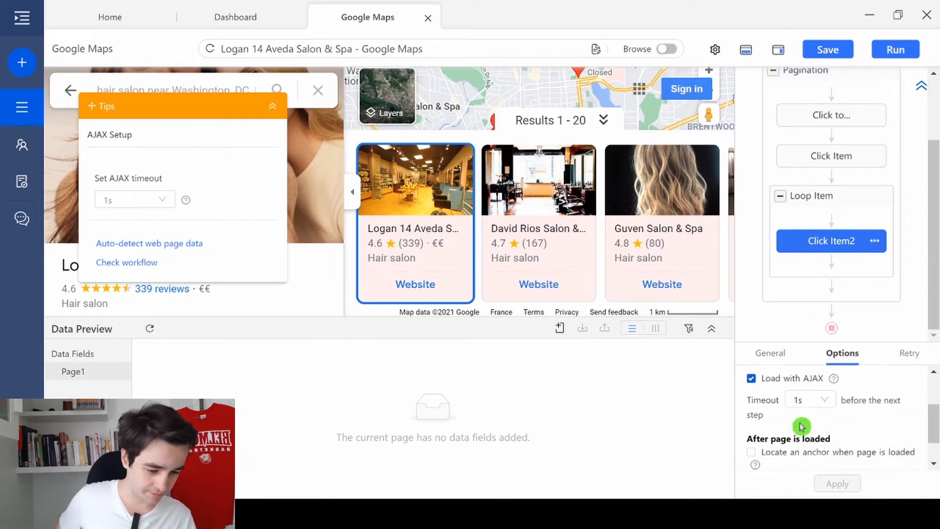
left_click(809, 400)
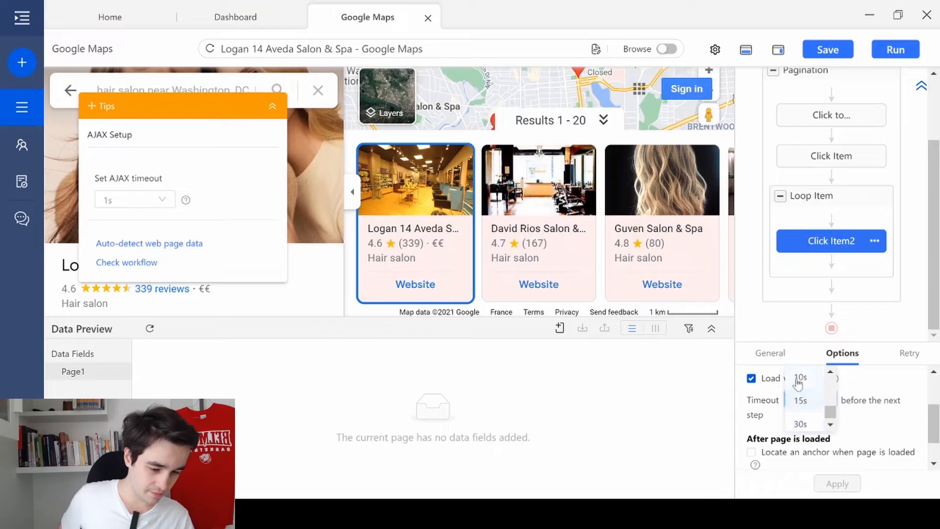
left_click(836, 483)
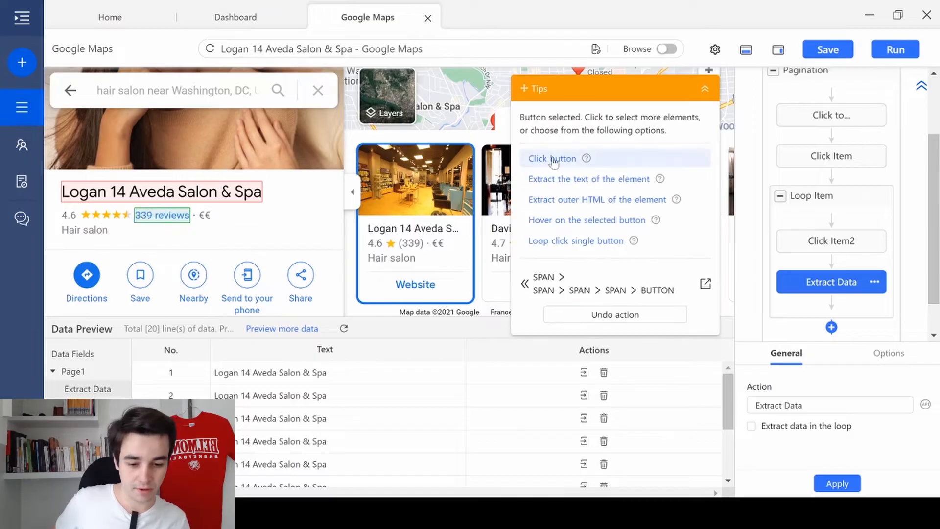
- Extract the salon's reviews, rating, address, phone number and opening hours text
left_click(589, 178)
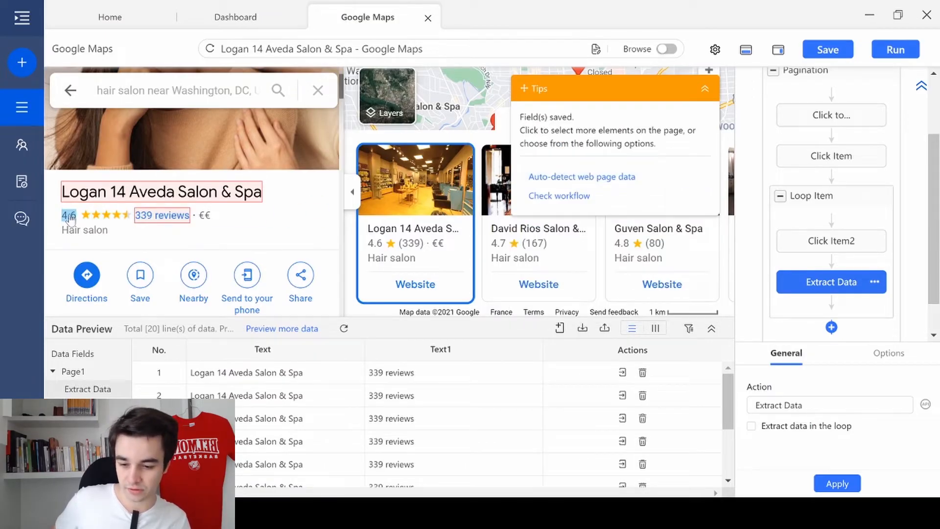
left_click(68, 215)
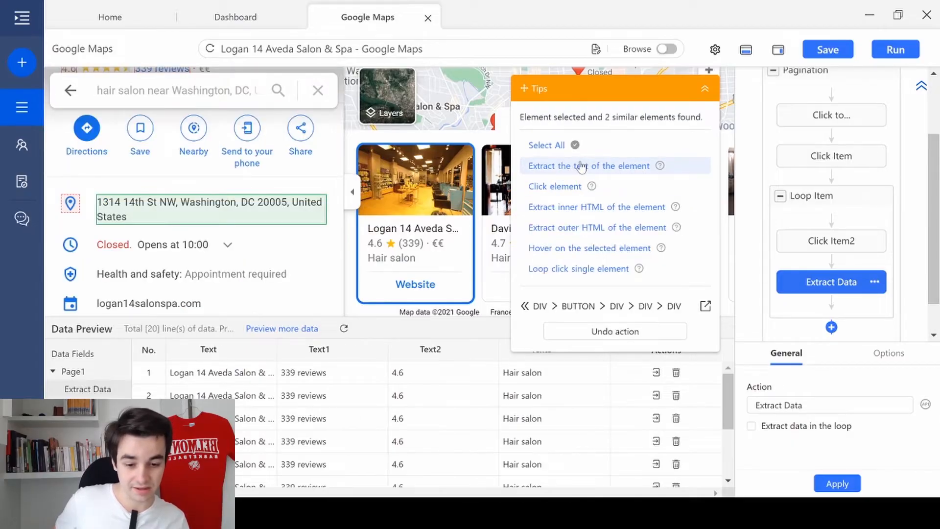
left_click(588, 165)
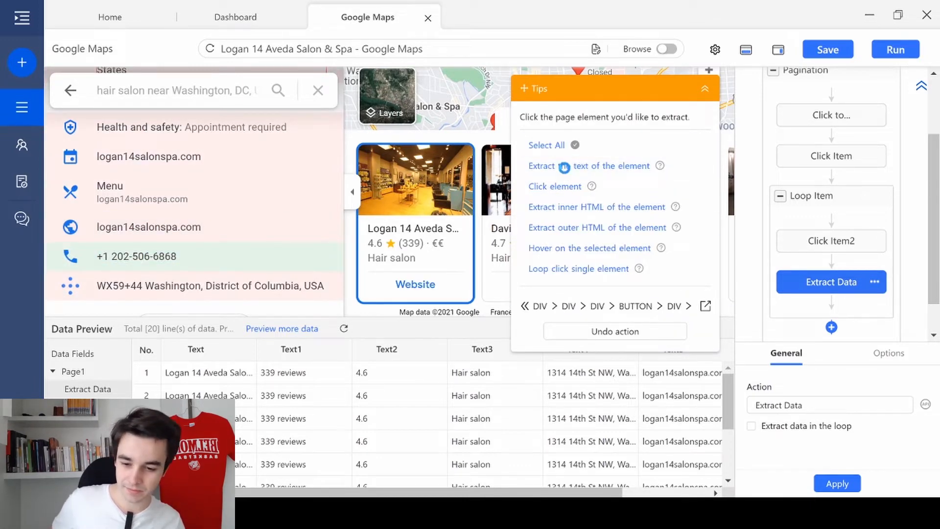
left_click(163, 171)
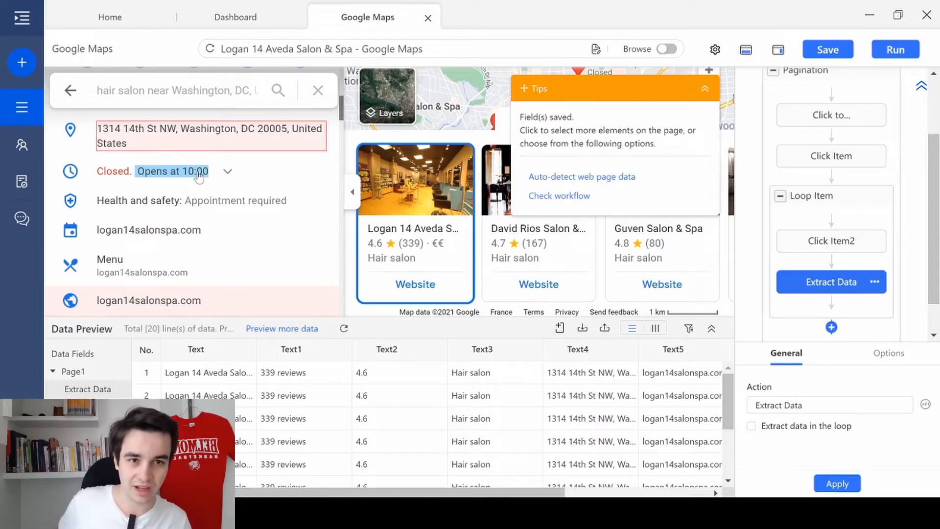
left_click(171, 172)
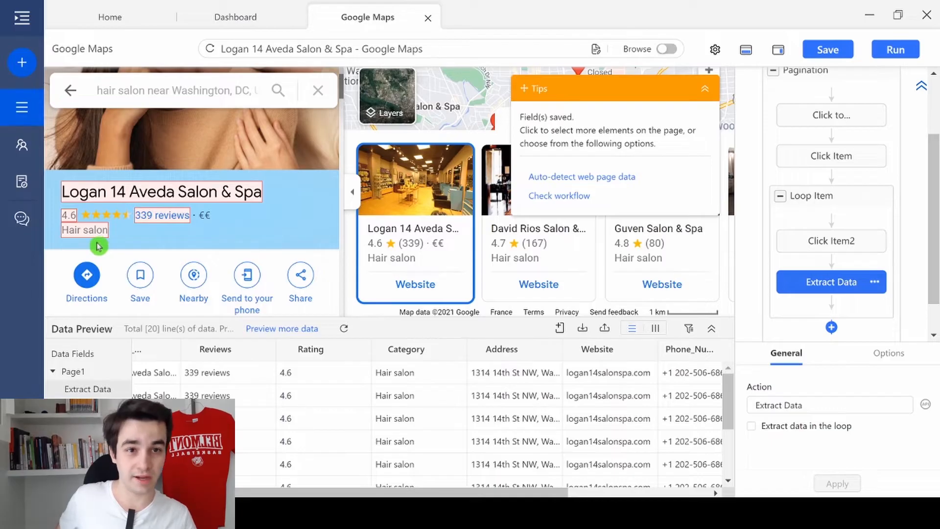
mouse_move(257, 211)
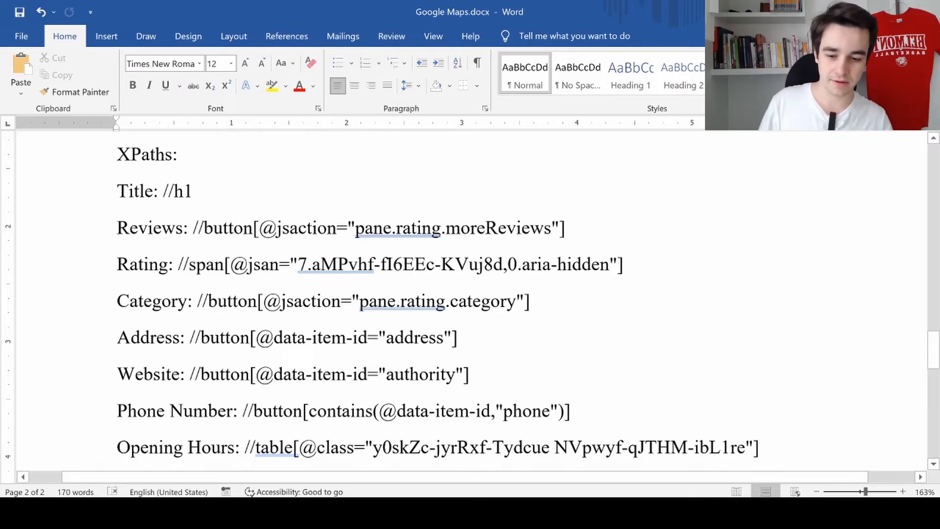
- Paste custom absolute XPaths from the notes into the Company_Name and Reviews fields
double_click(178, 190)
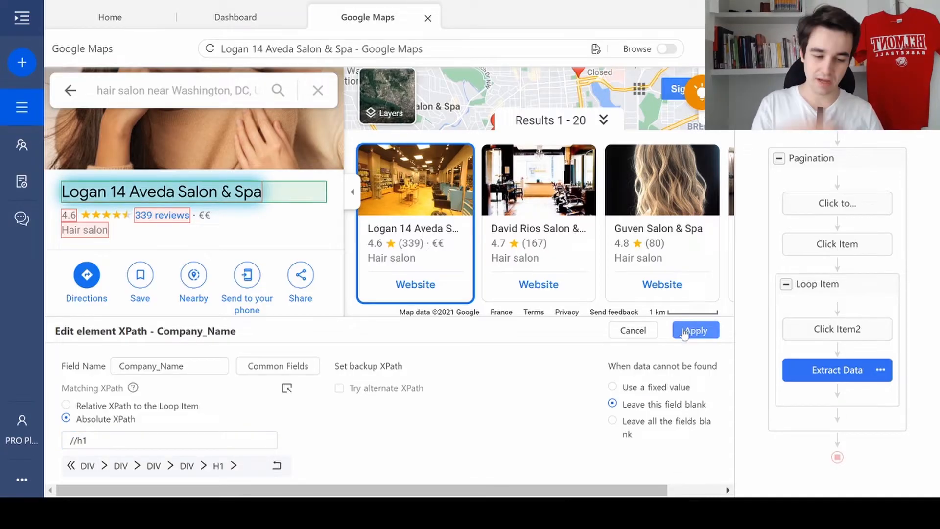
left_click(695, 331)
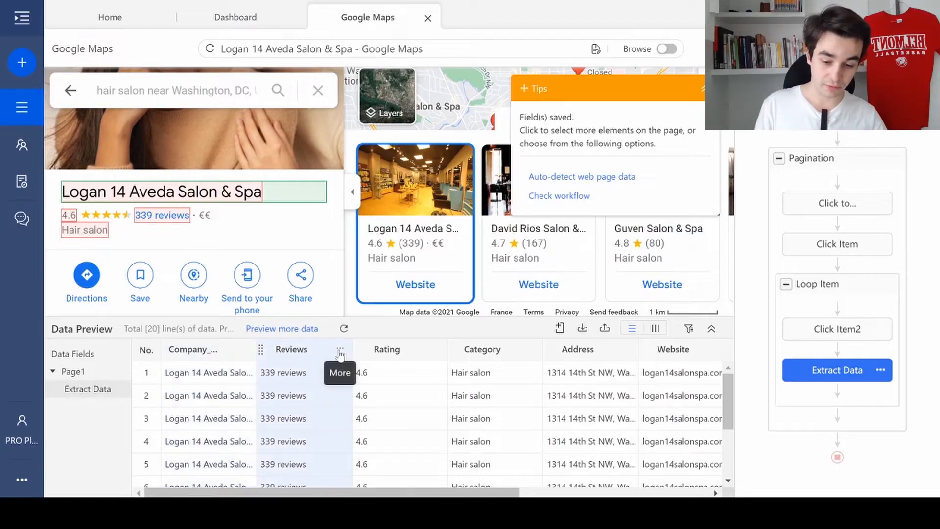
left_click(340, 349)
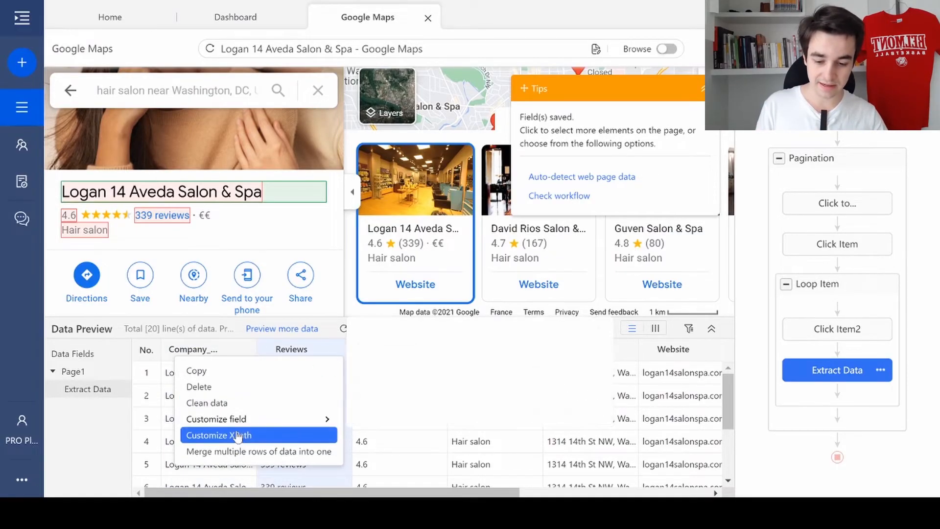
left_click(219, 435)
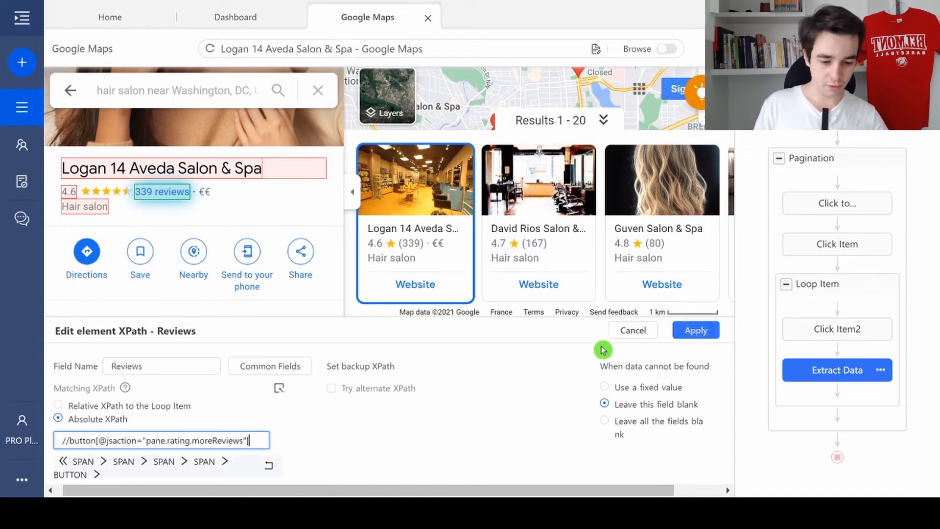
left_click(695, 330)
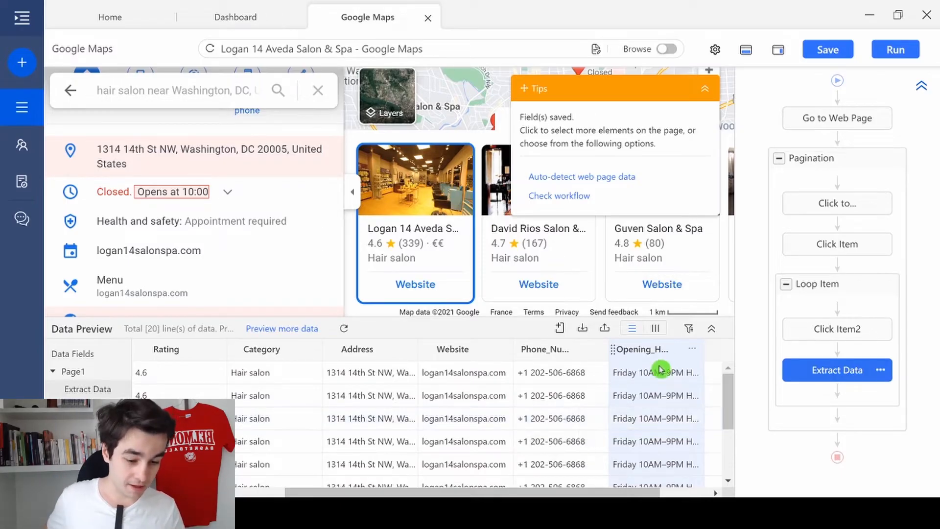
mouse_move(653, 372)
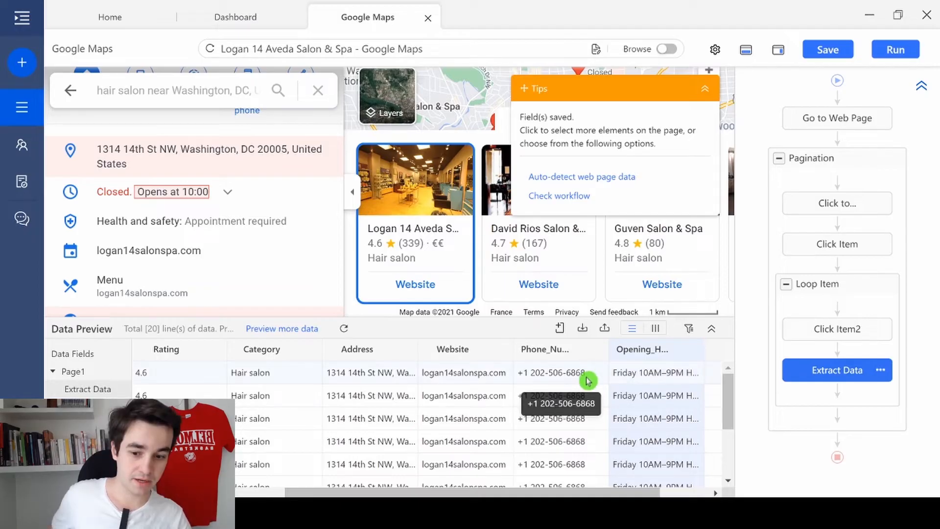
mouse_move(581, 386)
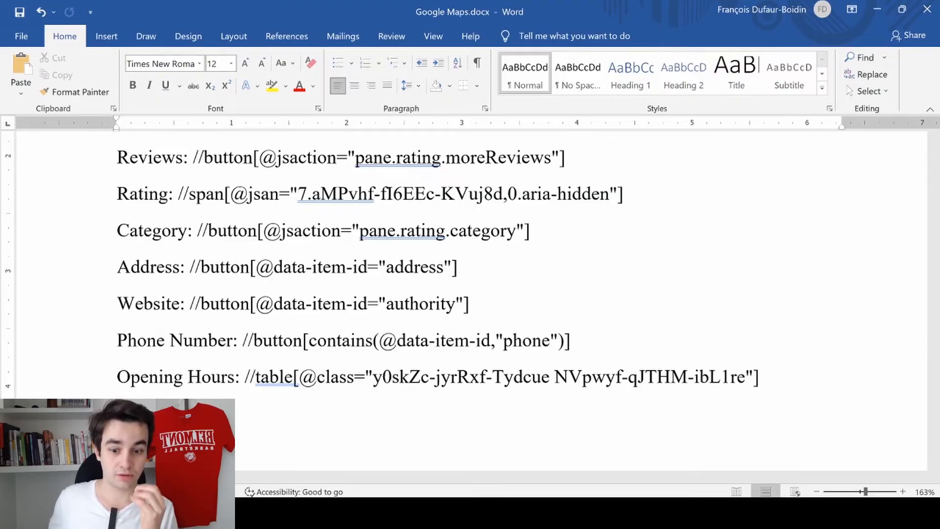
- Inspect the salon page in Chrome developer tools and copy the phone button's HTML
left_click(243, 340)
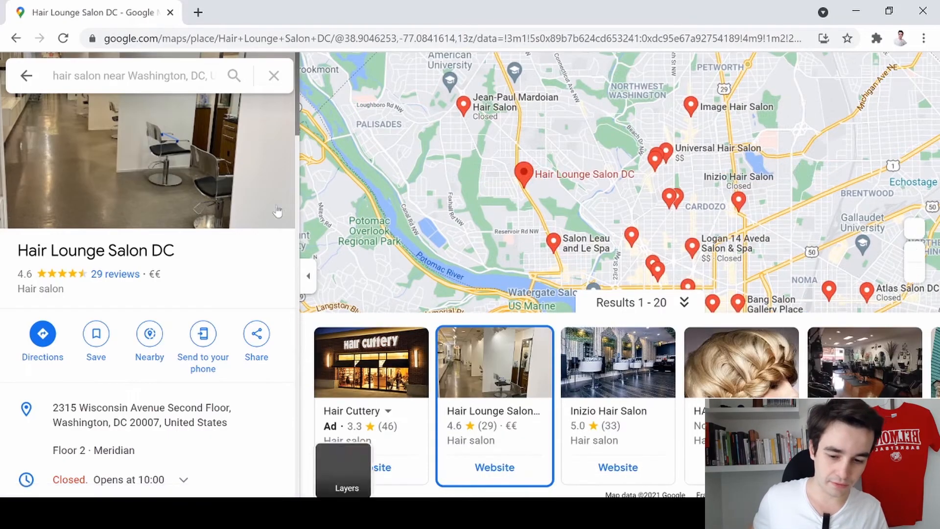
scroll("down", 3)
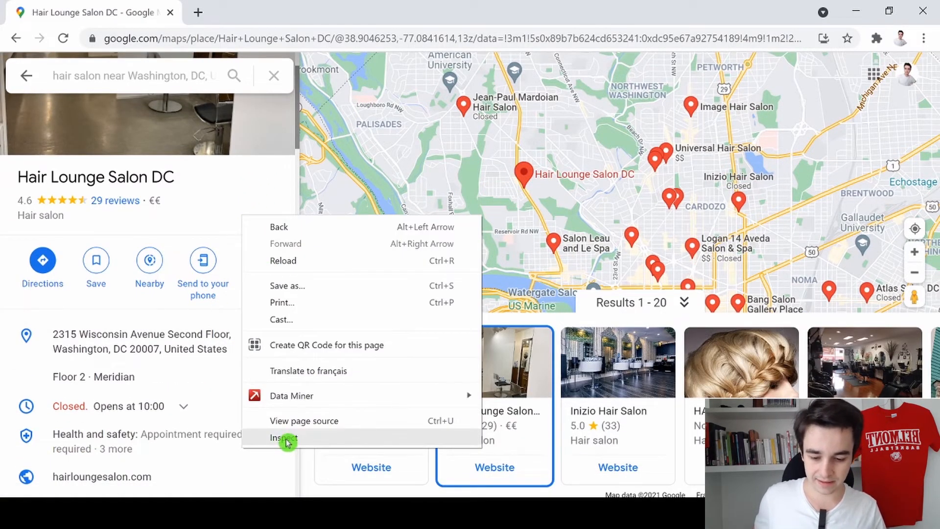
left_click(283, 437)
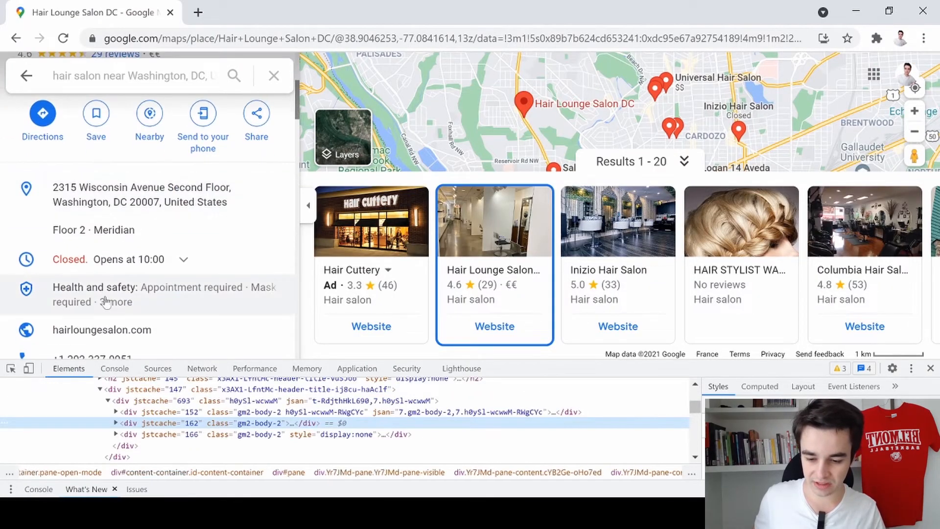
scroll("down", 3)
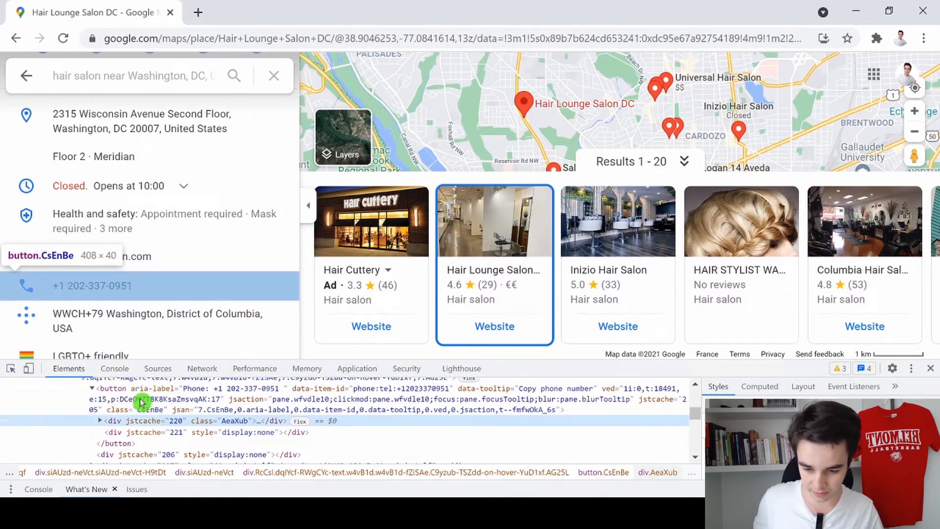
right_click(144, 402)
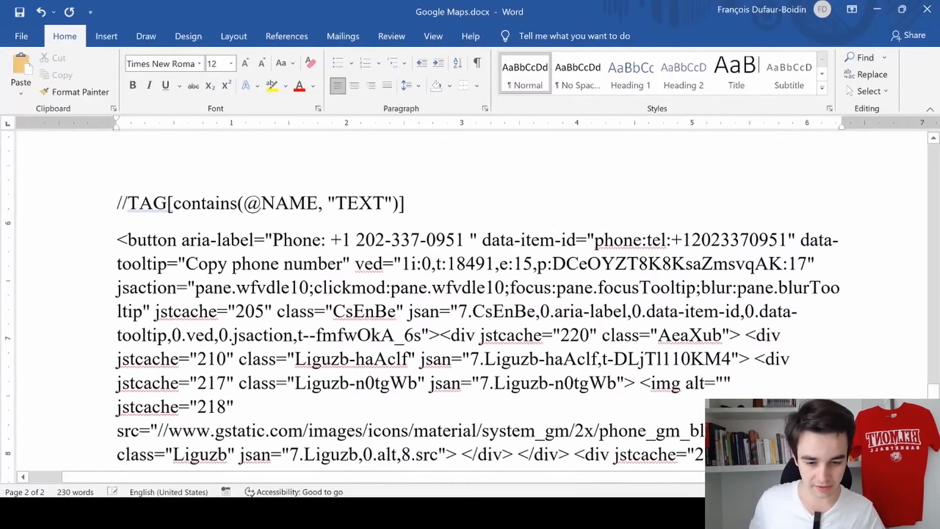
- Add a line below the XPath template and replace TAG with button
scroll("down", 3)
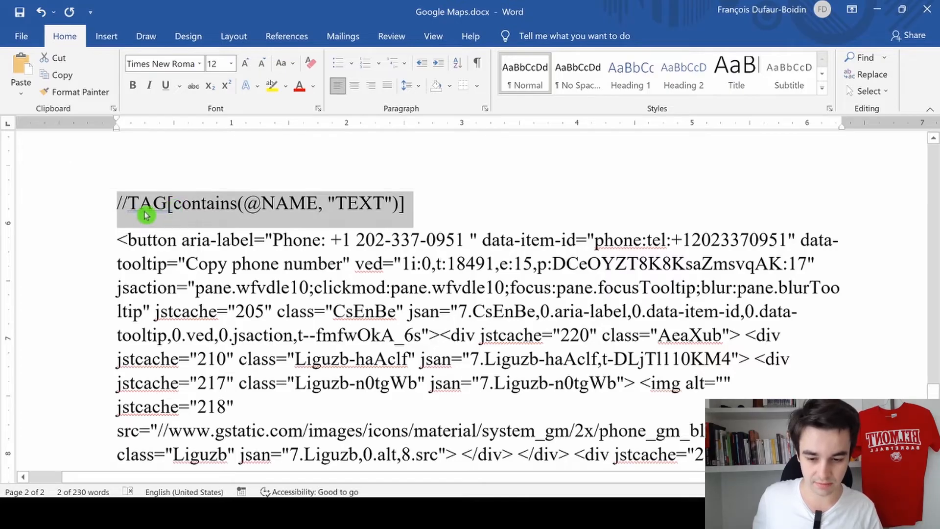
left_click(290, 202)
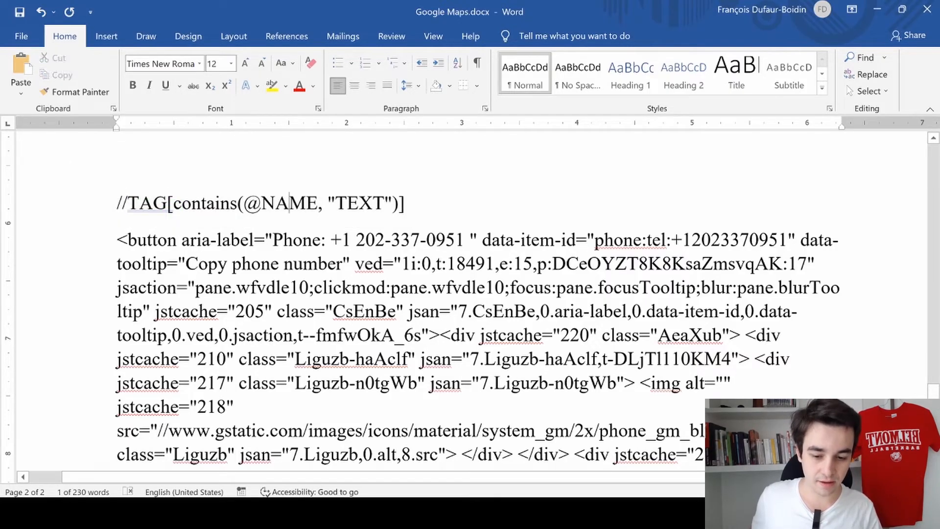
double_click(358, 203)
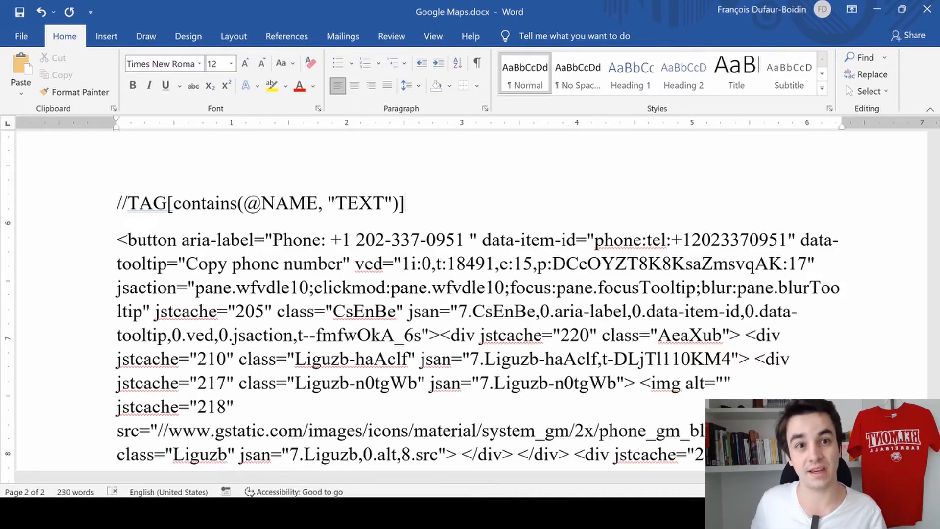
key("enter")
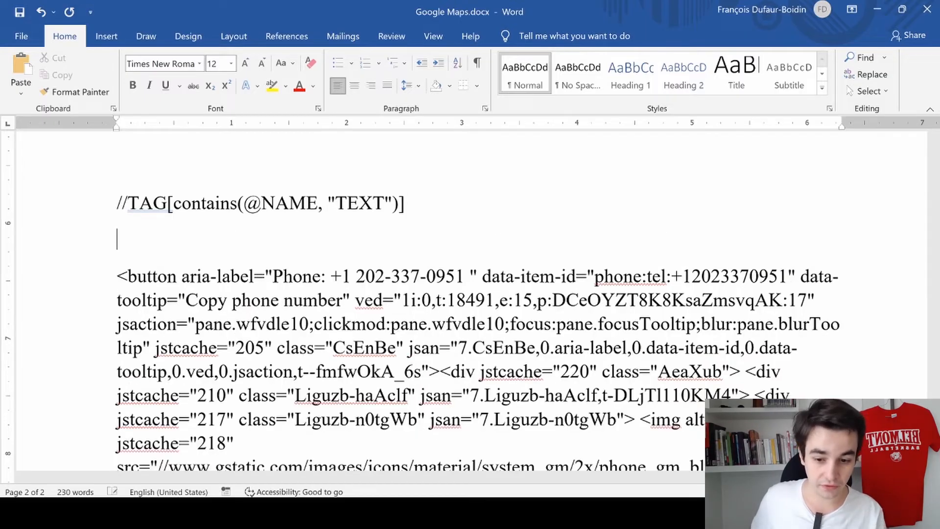
double_click(145, 203)
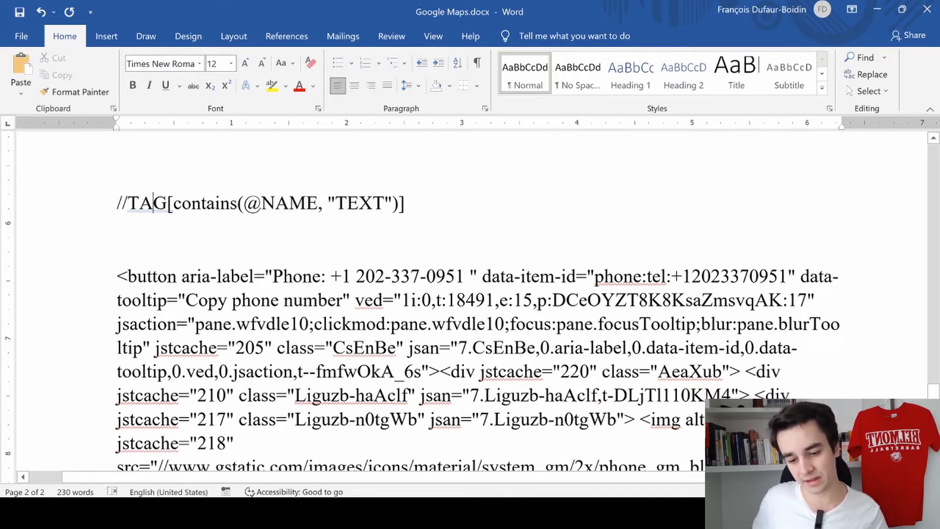
double_click(147, 203)
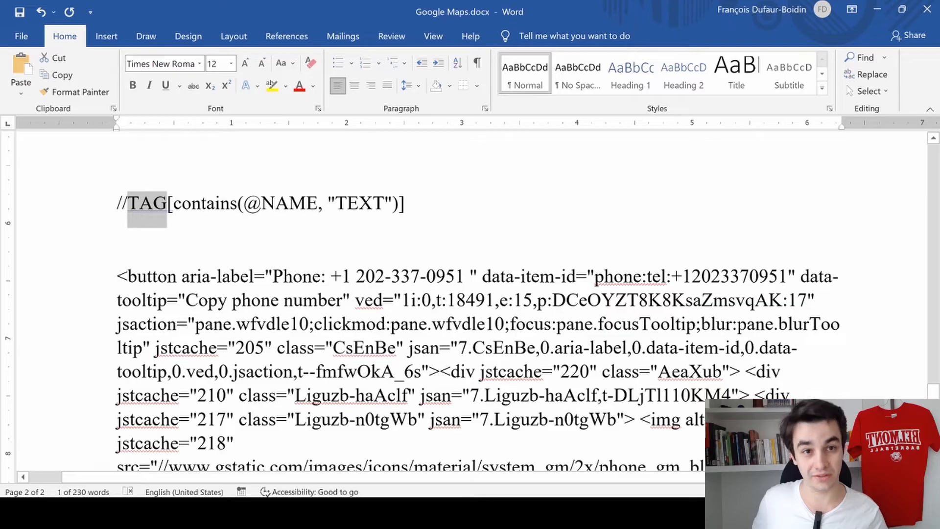
double_click(149, 276)
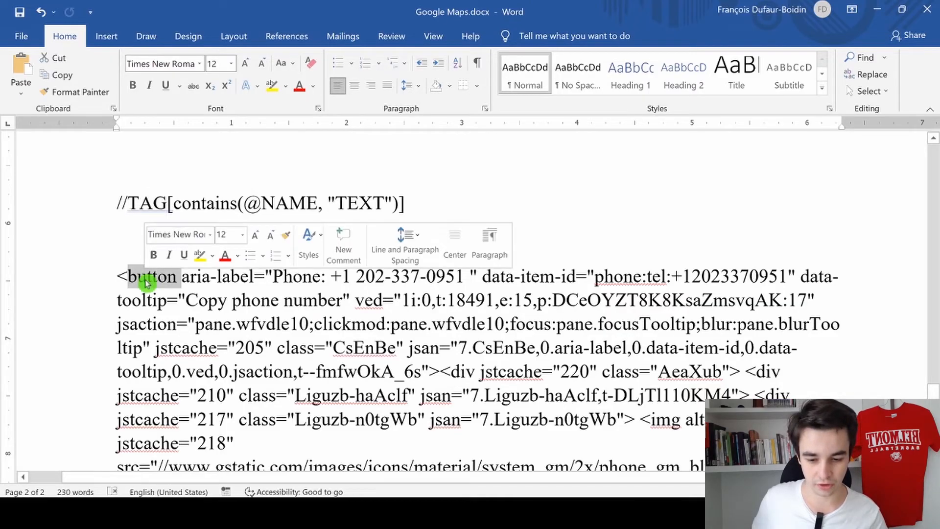
double_click(147, 276)
type("button")
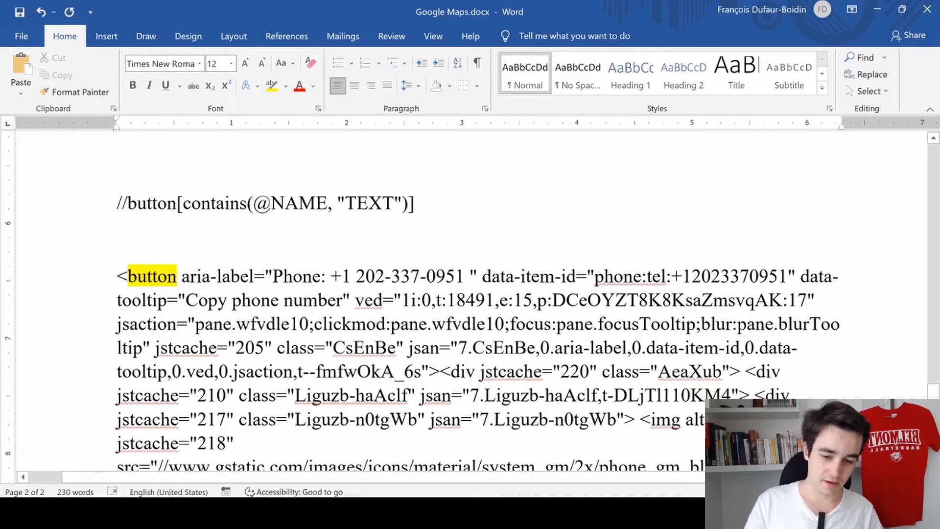
- Fill in aria-label and Phone:, then select the data-item-id phone XPath
double_click(292, 204)
type("aria-label")
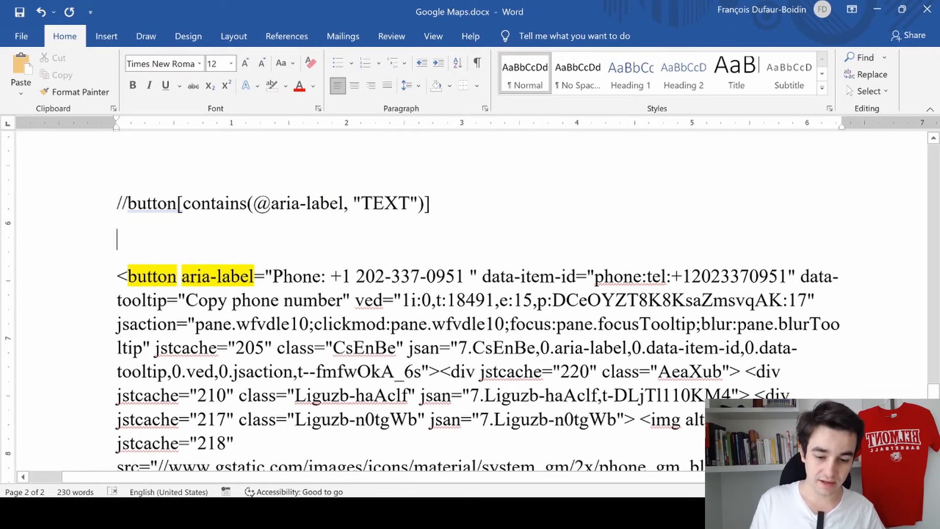
double_click(298, 276)
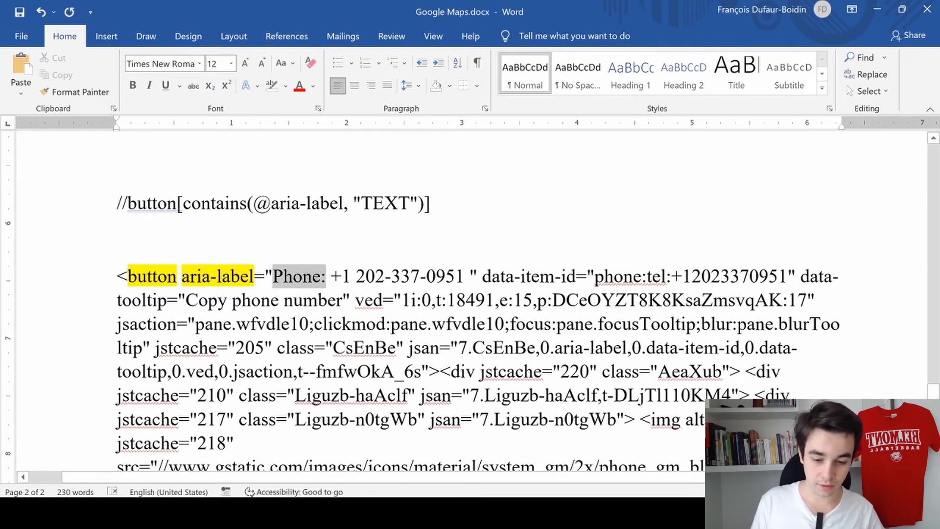
double_click(297, 276)
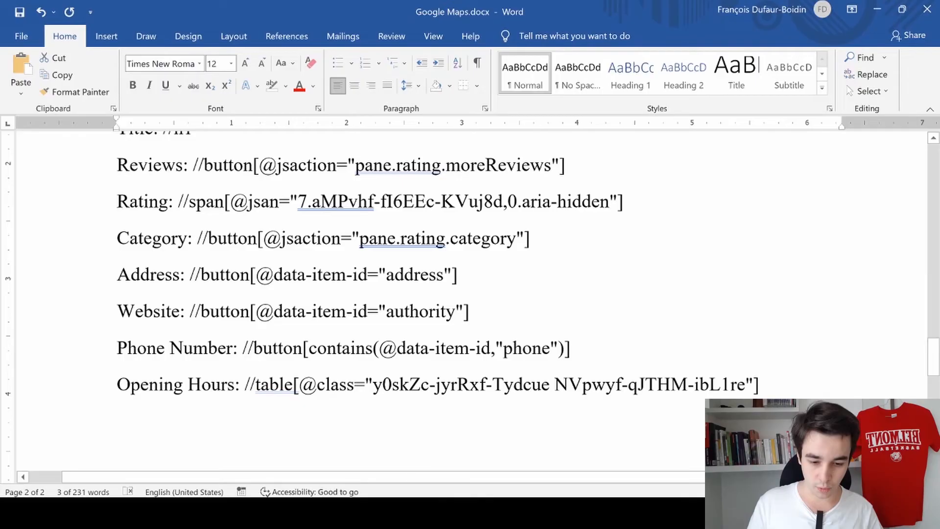
left_click_drag(243, 348, 570, 347)
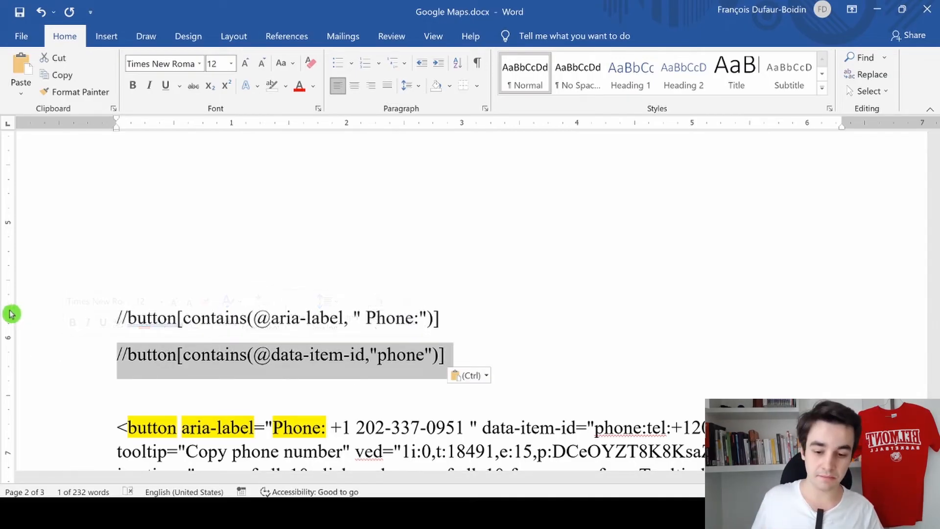
mouse_move(19, 234)
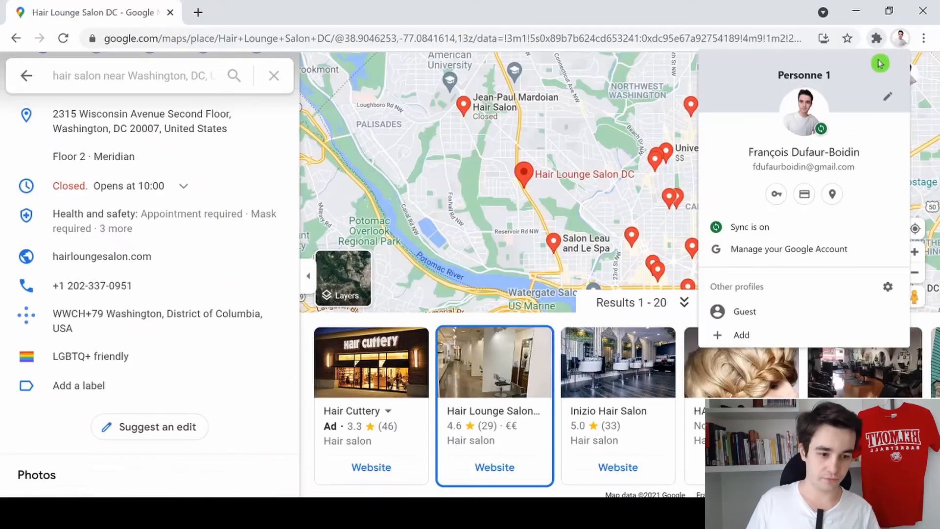
left_click(876, 38)
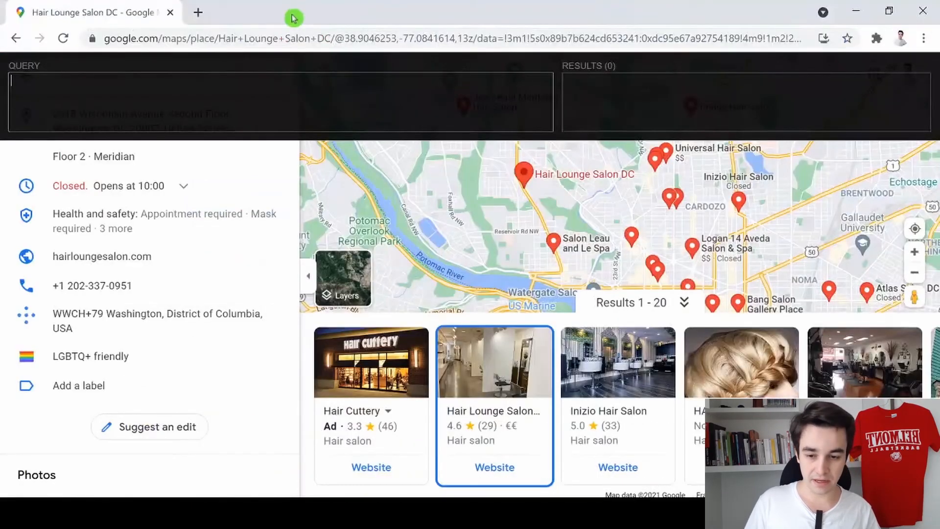
type("//button[contains(@aria-label, \" Phone:\")]")
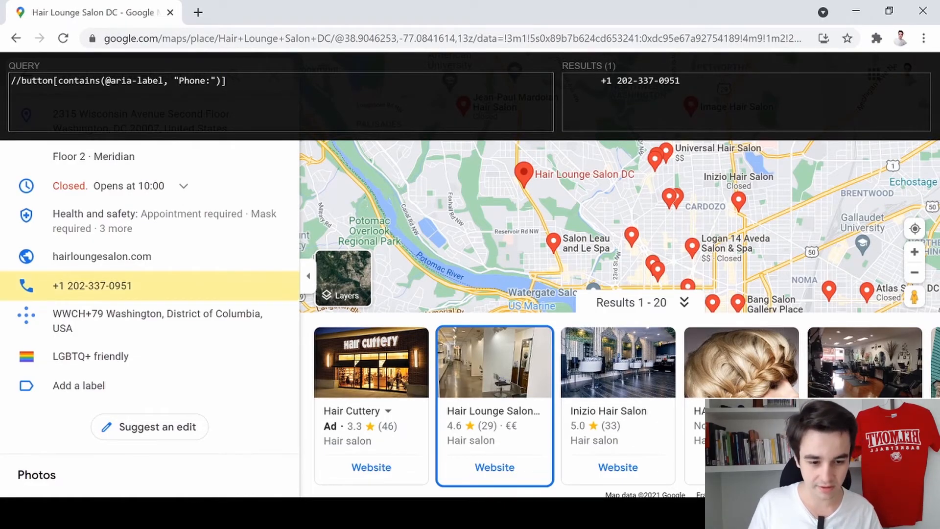
mouse_move(93, 285)
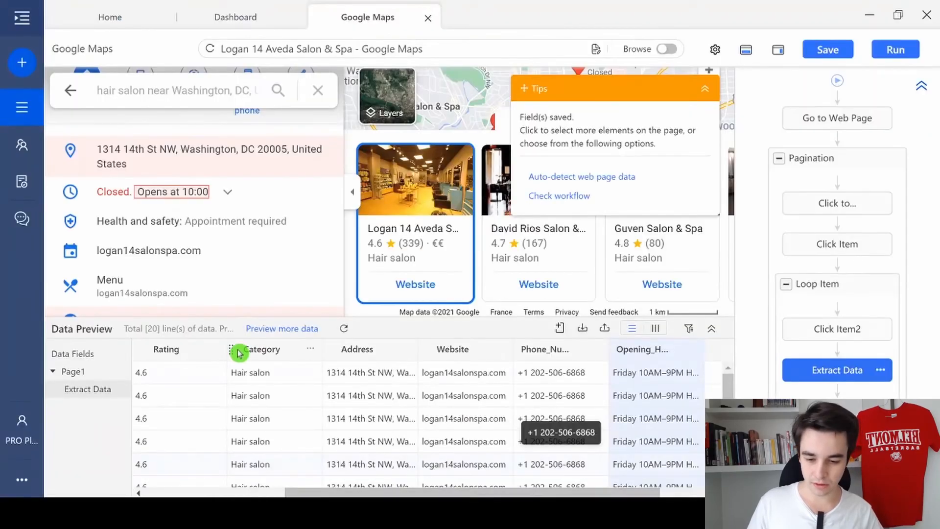
left_click(310, 349)
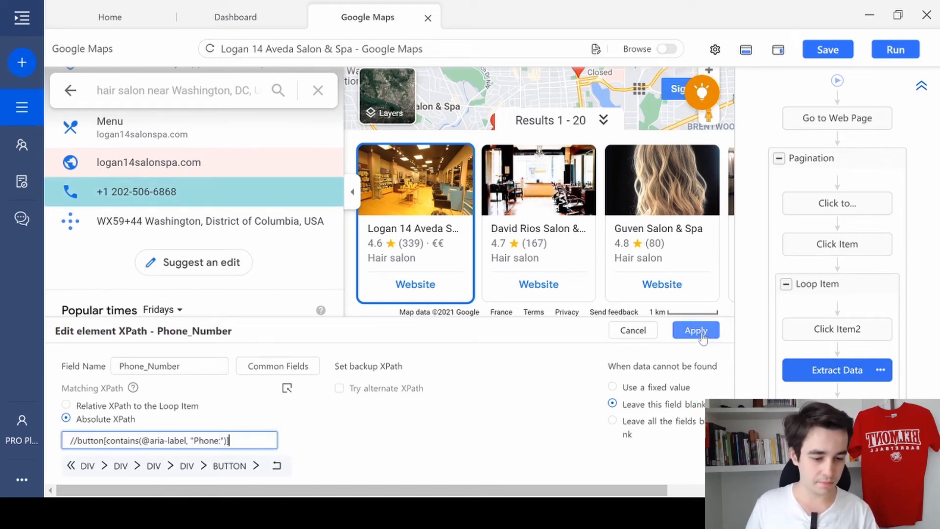
left_click(695, 330)
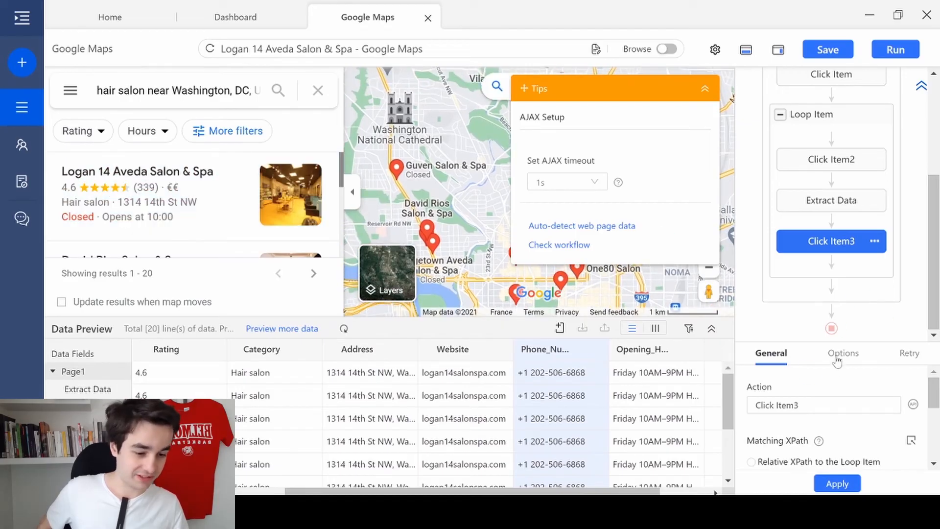
- Enable Load with AJAX on Click Item3 with a 1s timeout
left_click(842, 353)
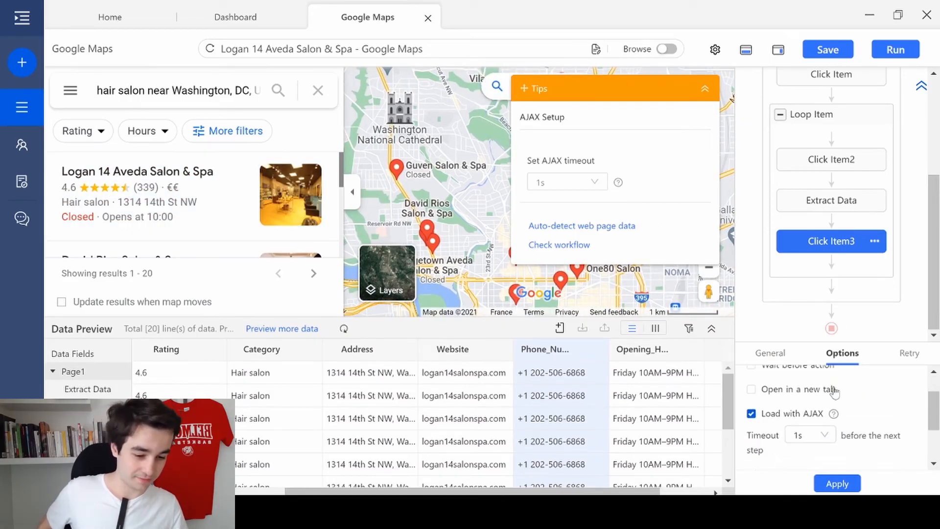
left_click(809, 433)
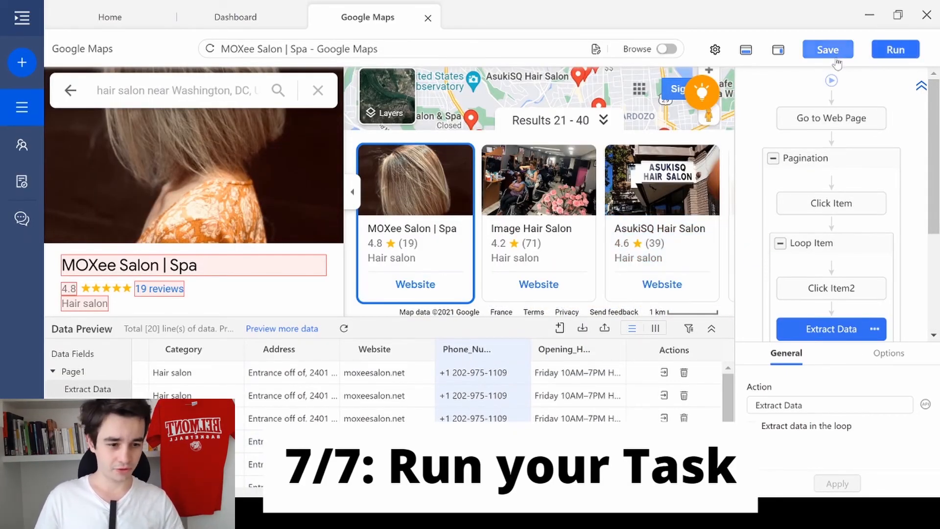
- Save the task and run it on this device, extracting 300 salon lines
left_click(827, 49)
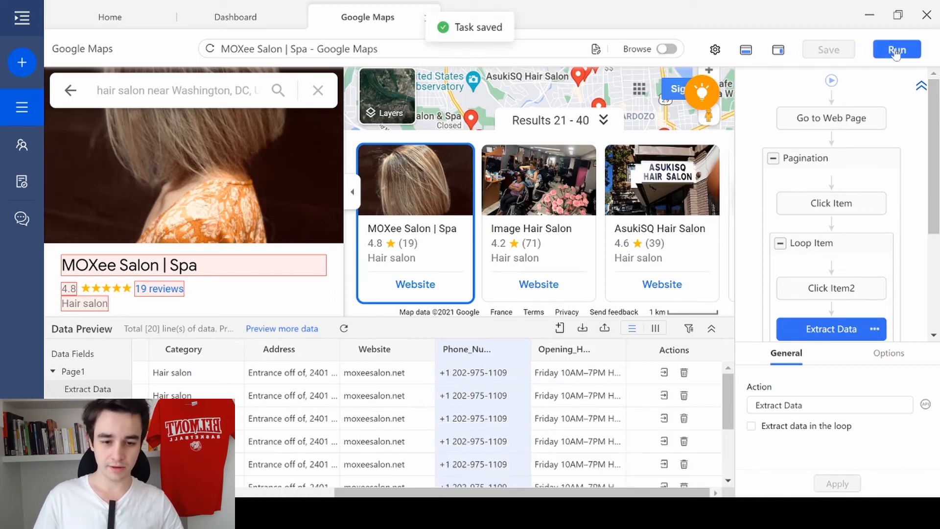
left_click(896, 49)
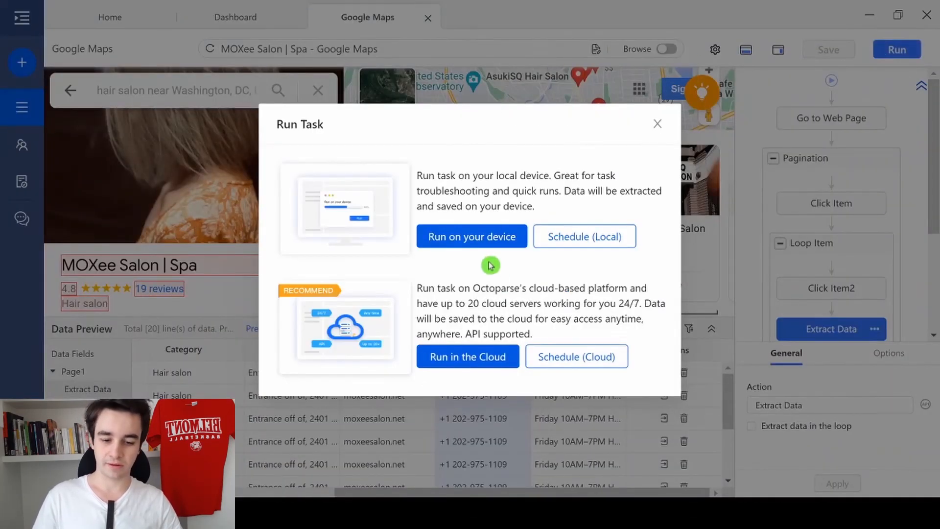
left_click(471, 235)
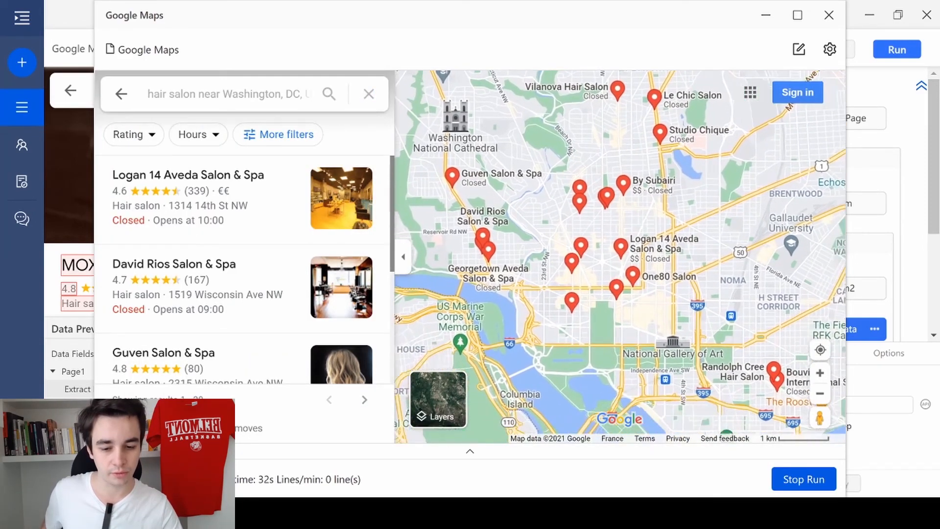
left_click(187, 175)
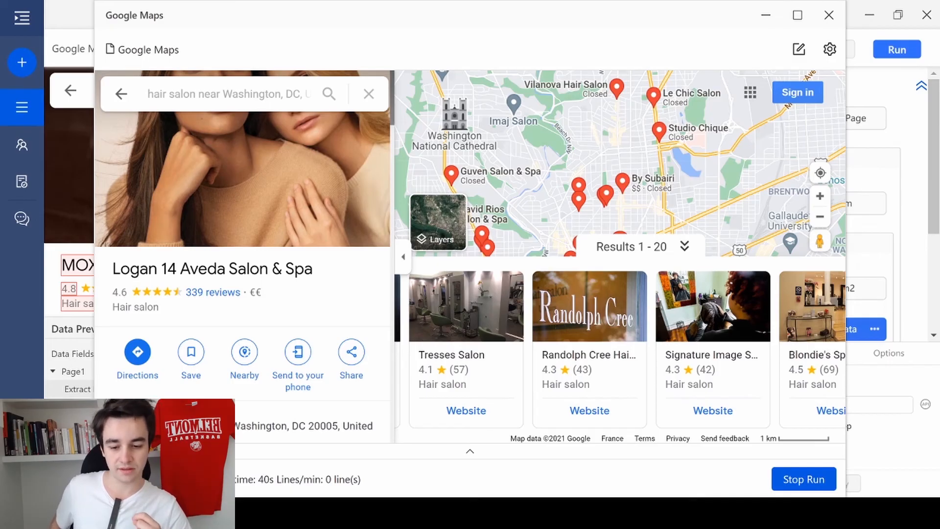
left_click(589, 305)
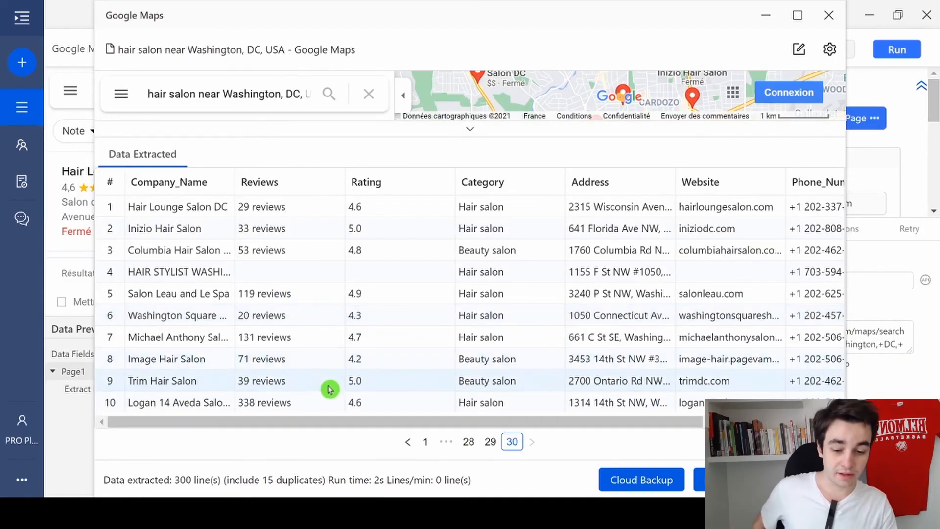
mouse_move(166, 478)
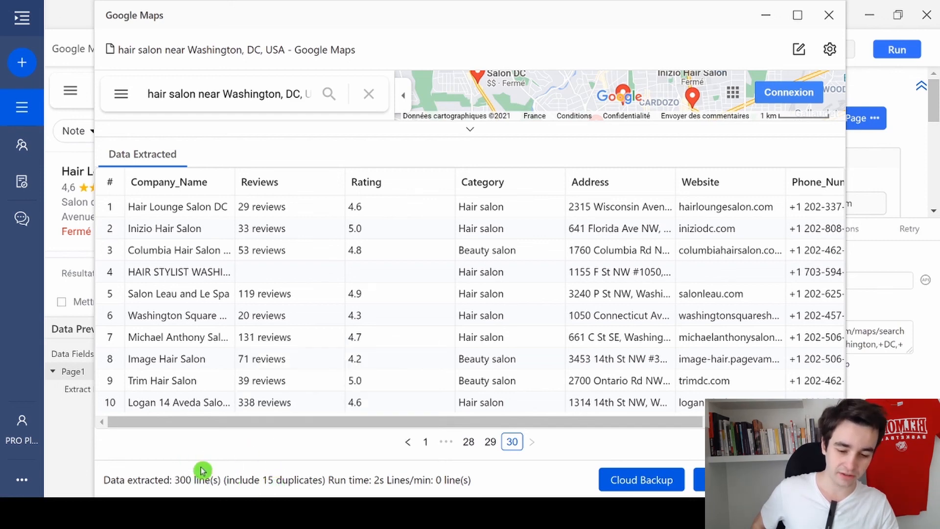
mouse_move(286, 491)
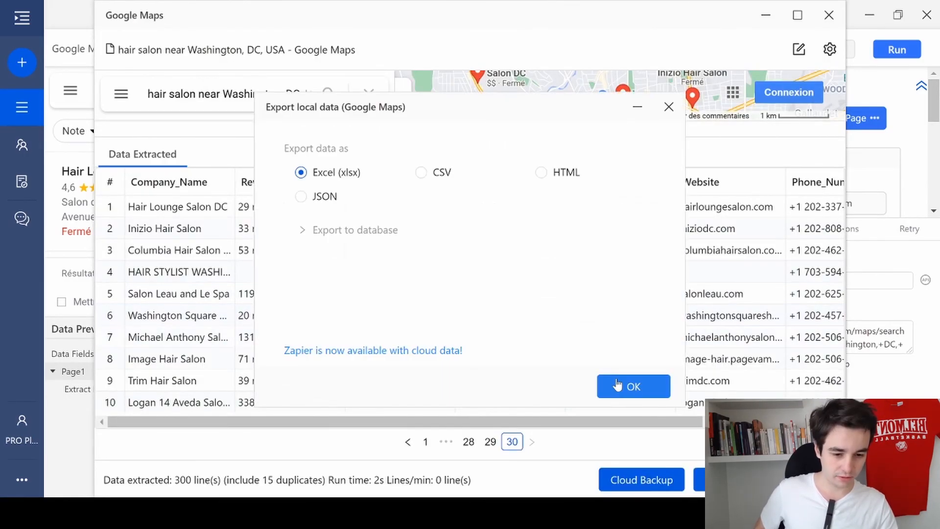
- Confirm exporting the extracted salon data as Excel (xlsx)
left_click(634, 386)
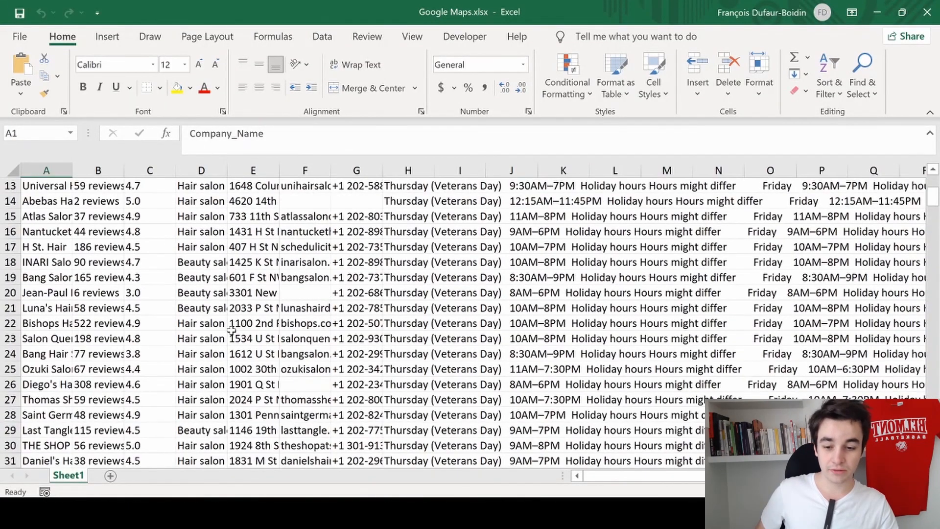
- Scroll down Google Maps.xlsx past row 140 to review the salon rows
scroll("down", 3)
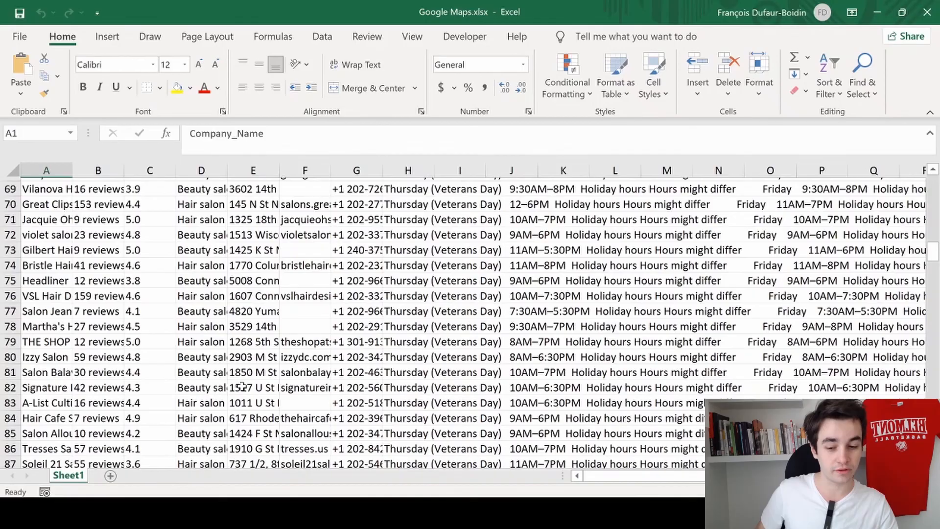
scroll("down", 3)
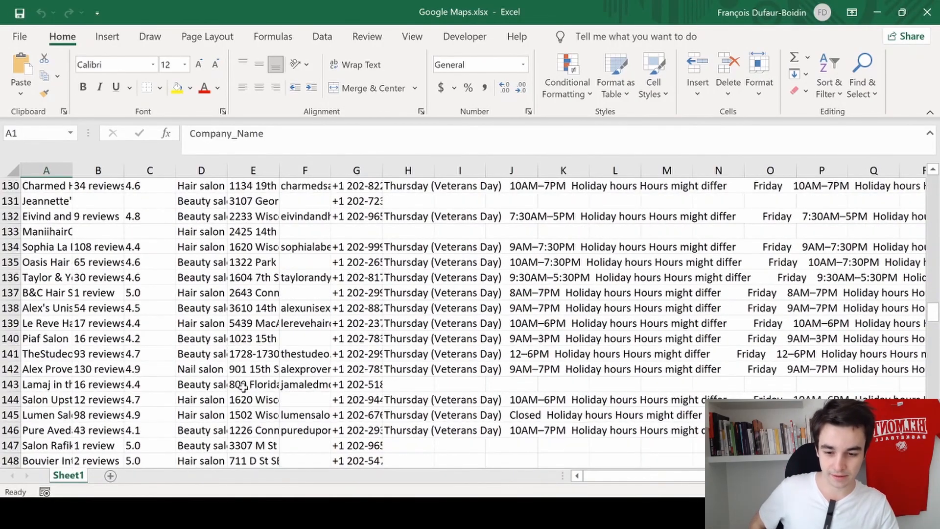